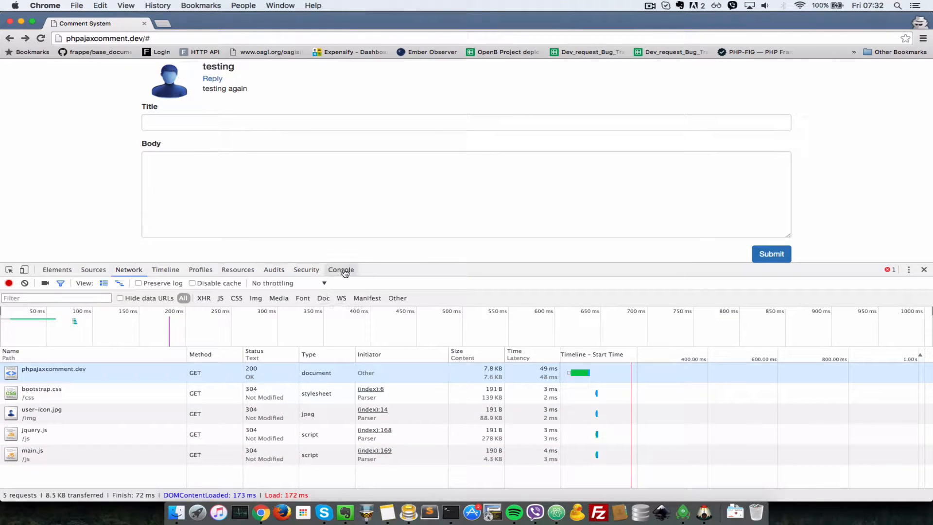
# - Show the browser console, then review the AJAX comment-submit handler in main.js
pyautogui.click(340, 269)
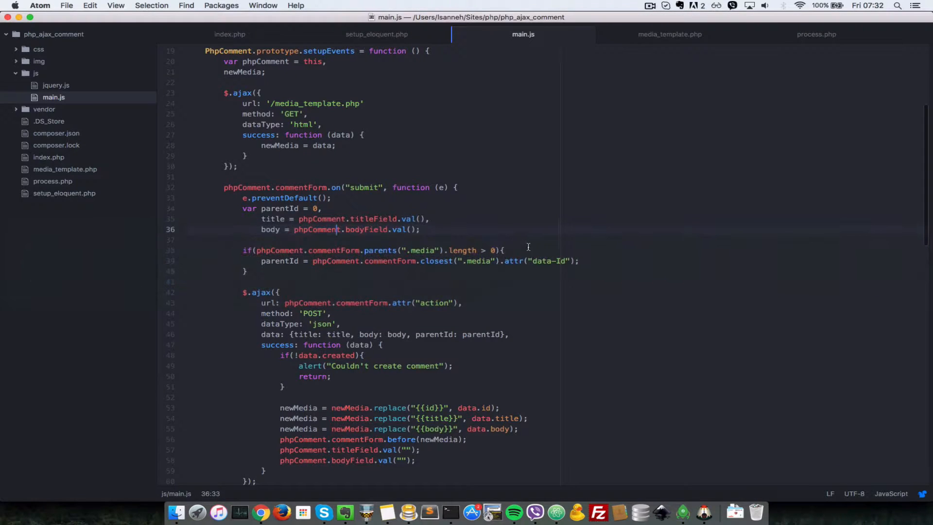
pyautogui.scroll(3)
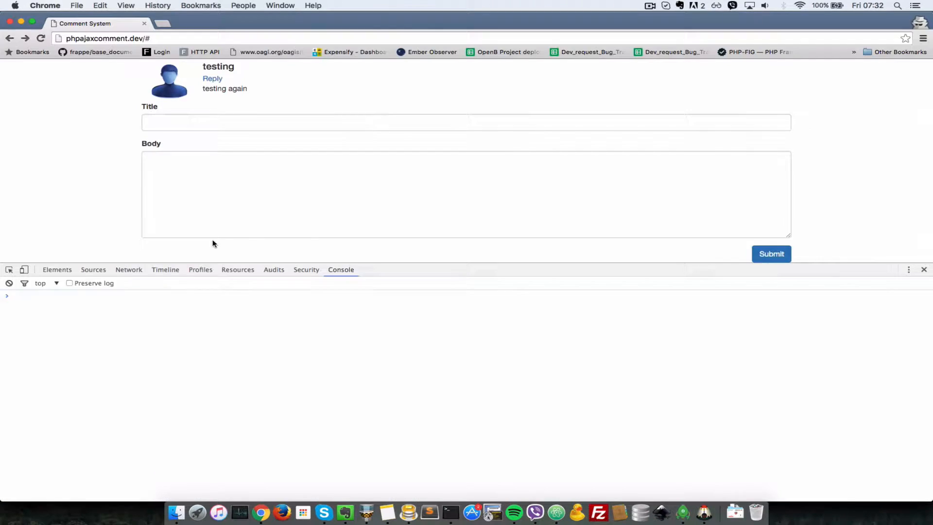
# - Check media_template.php's request URL in Headers and its returned comment template HTML in Response
pyautogui.click(128, 269)
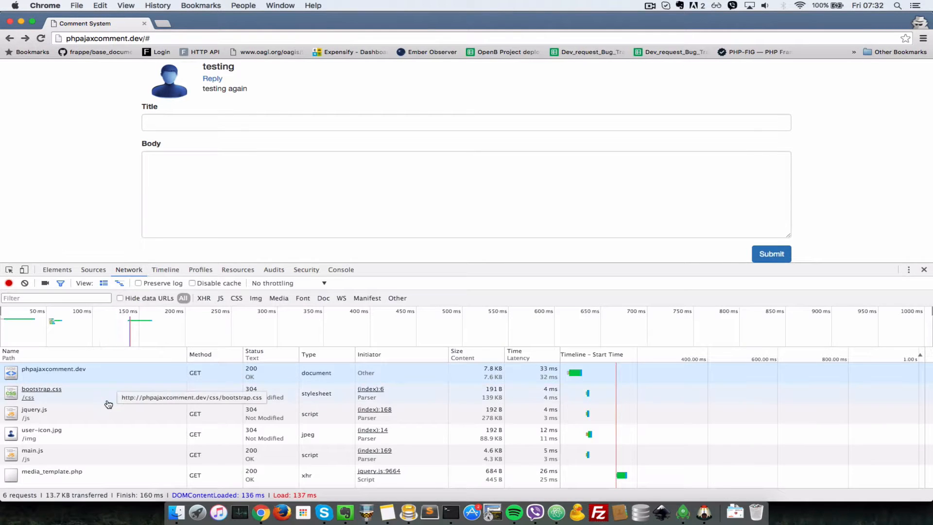
pyautogui.moveTo(67, 474)
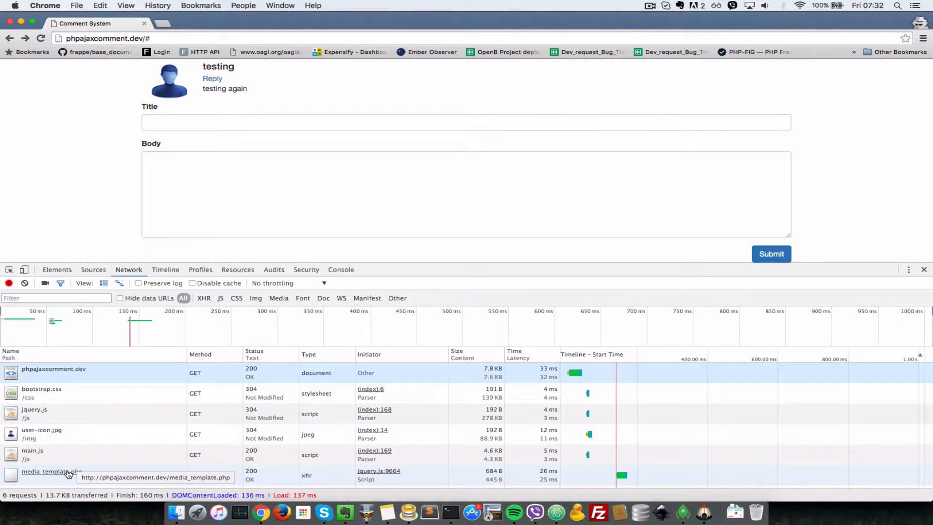
pyautogui.click(52, 470)
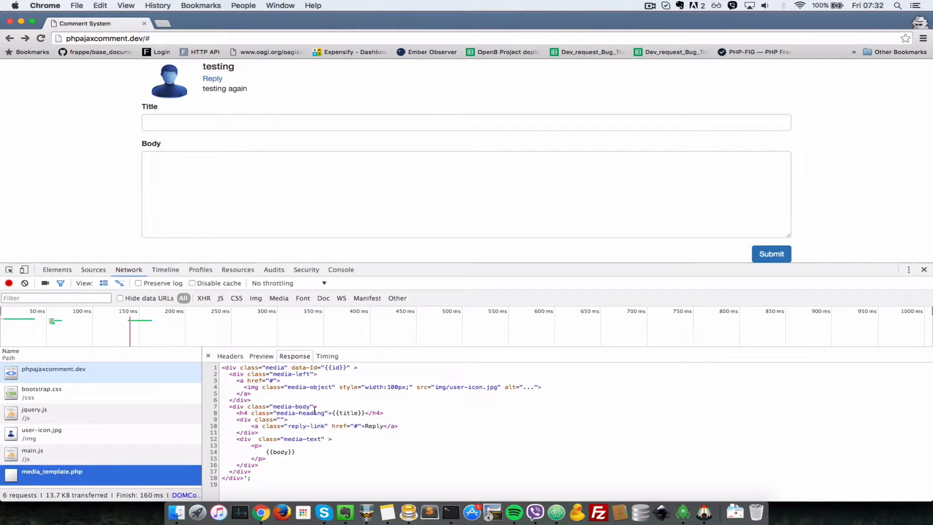
pyautogui.click(229, 356)
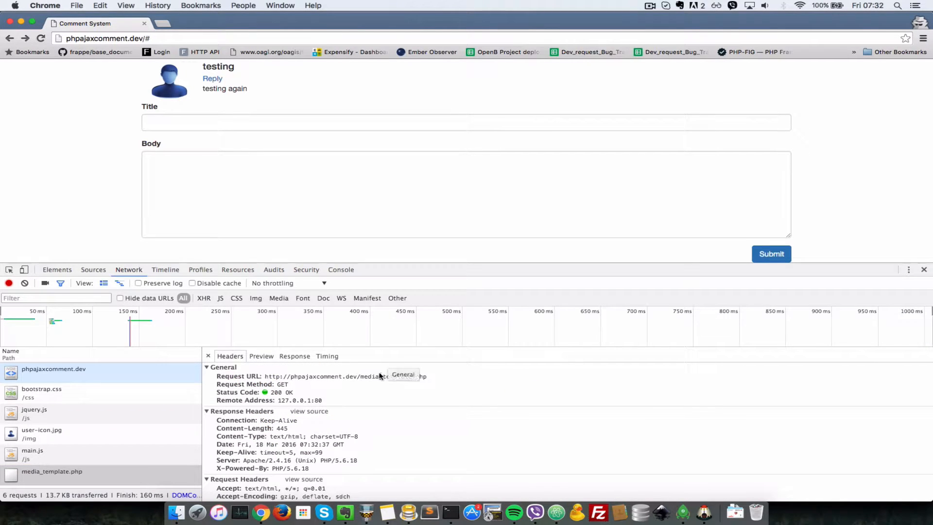
pyautogui.moveTo(268, 375)
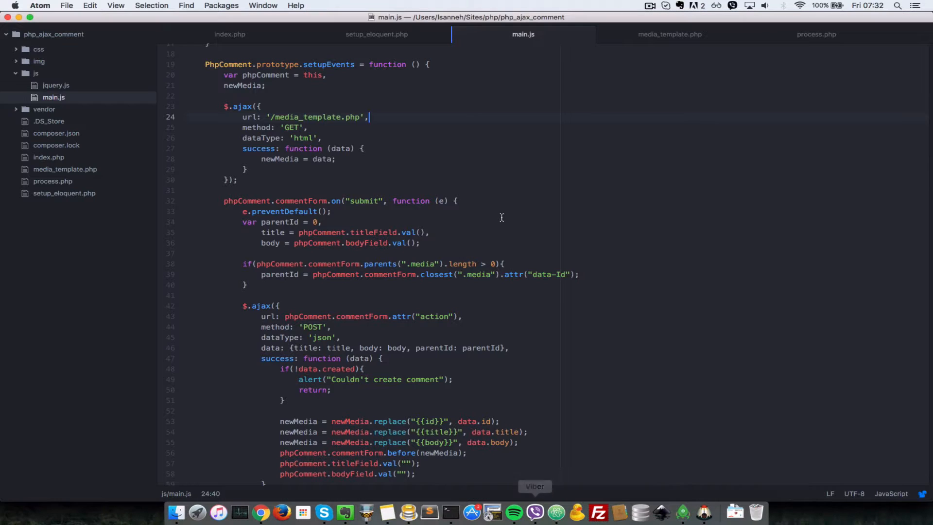
pyautogui.click(261, 512)
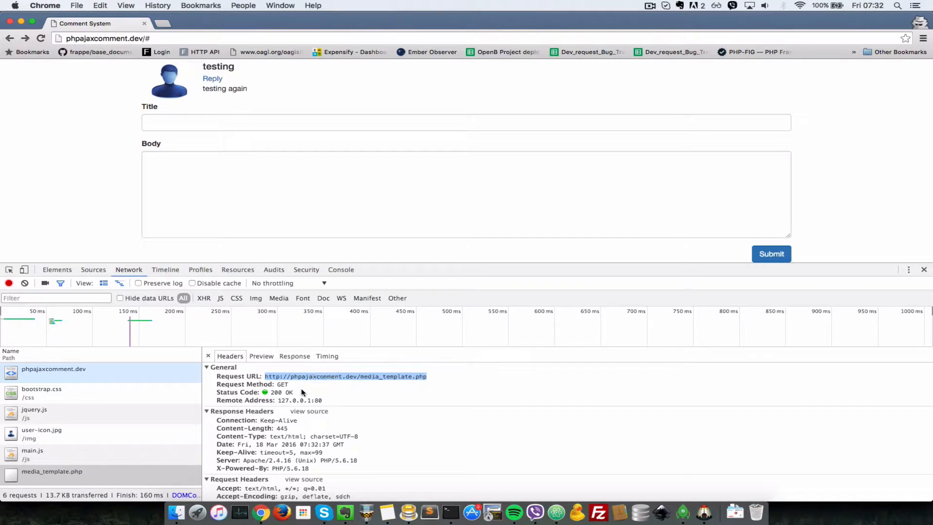
pyautogui.click(294, 356)
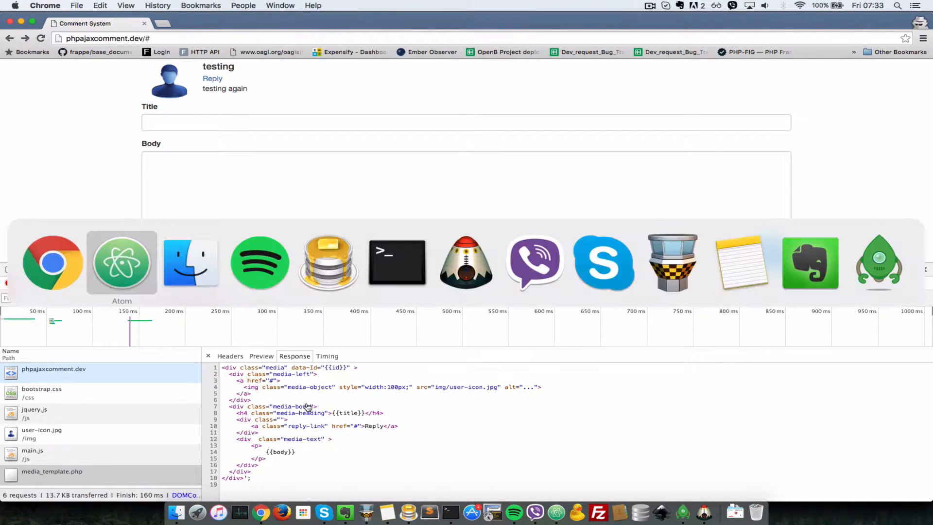
# - Delete the stray quote after the final closing div in media_template.php and return to the comment page
pyautogui.click(122, 263)
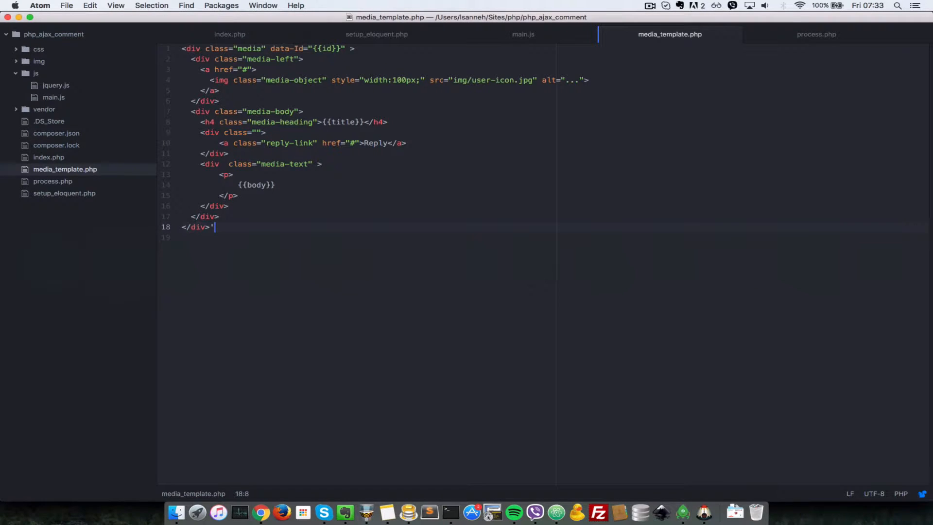
pyautogui.press('Backspace')
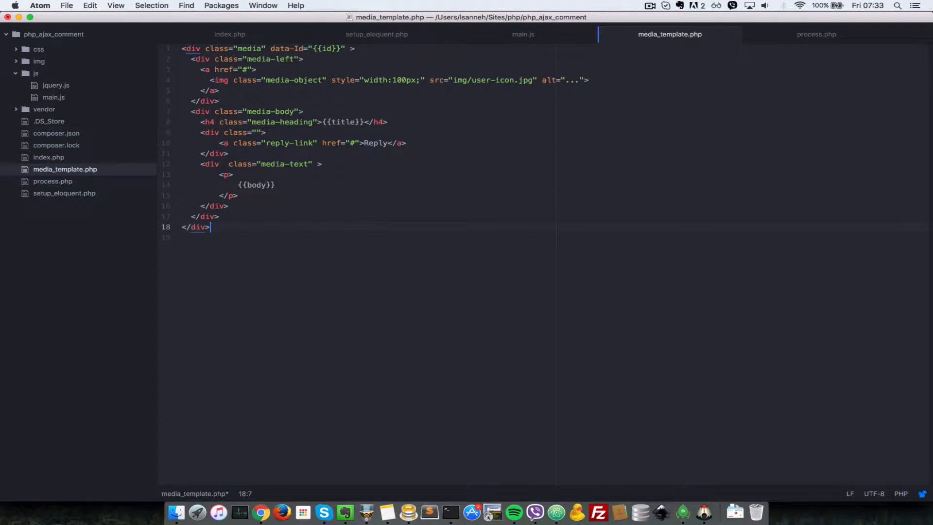
pyautogui.click(260, 511)
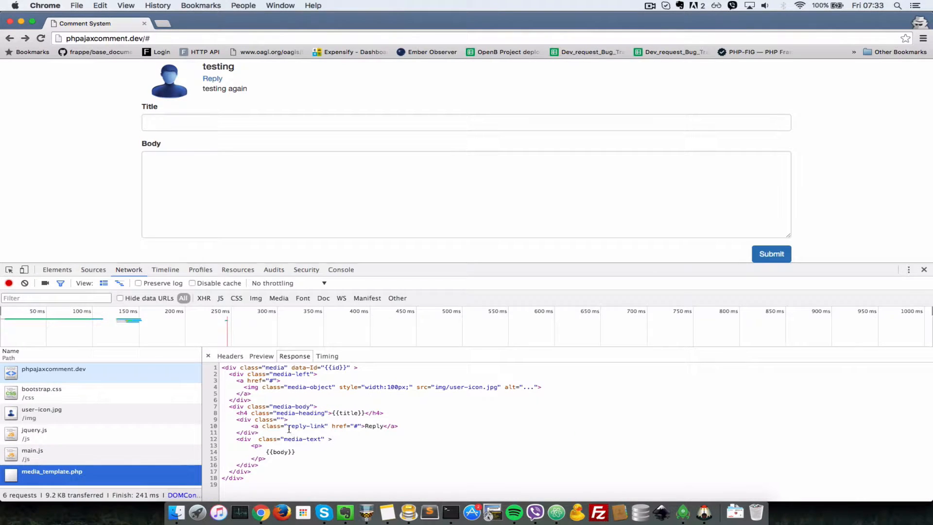
pyautogui.moveTo(394, 179)
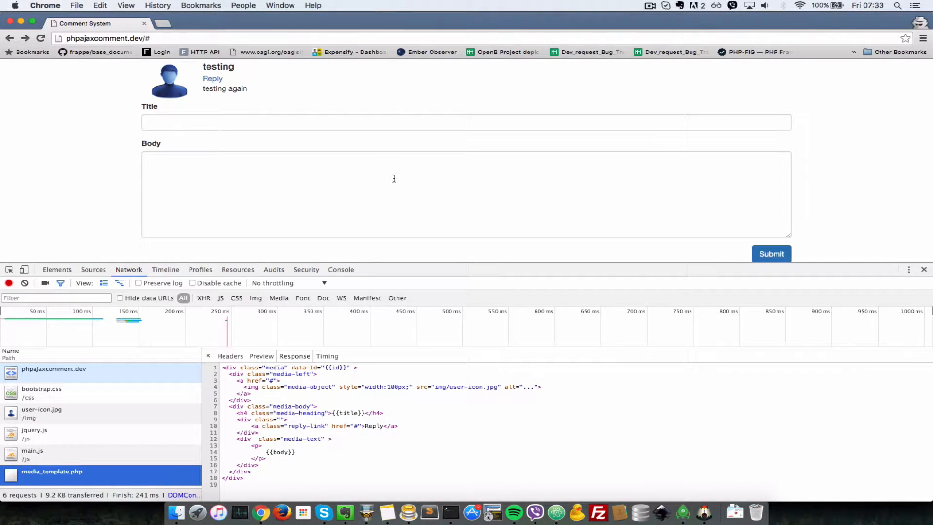
# - Enter 'testing again' on the comment page, then bring up main.js's comment-insertion code
pyautogui.write('t')
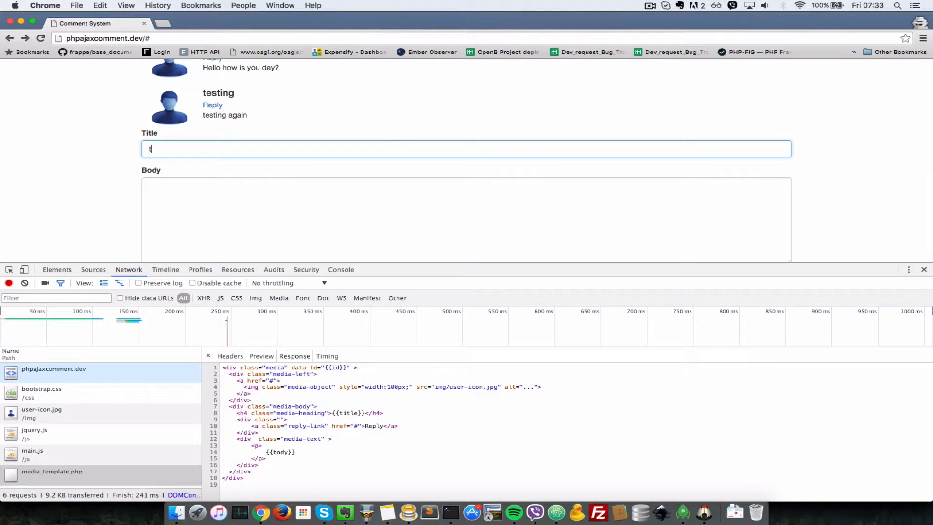
pyautogui.write('esting again')
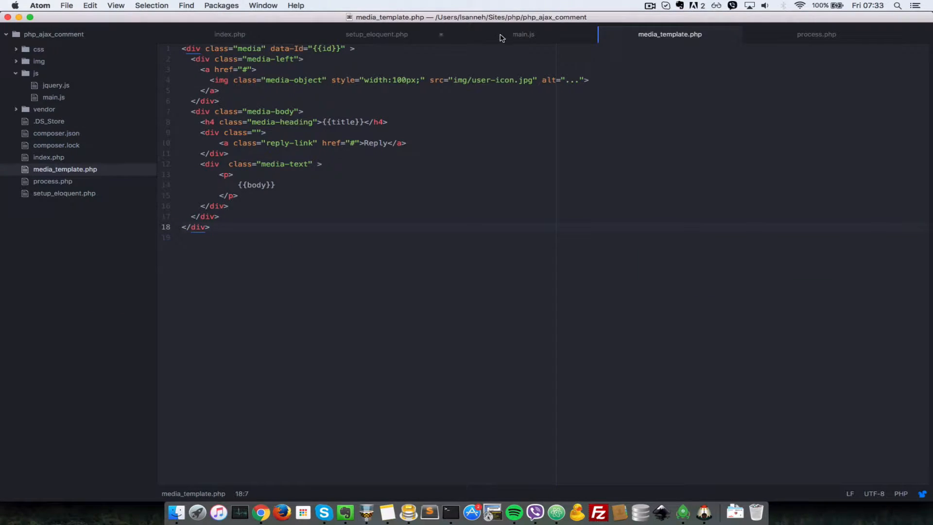
pyautogui.click(523, 34)
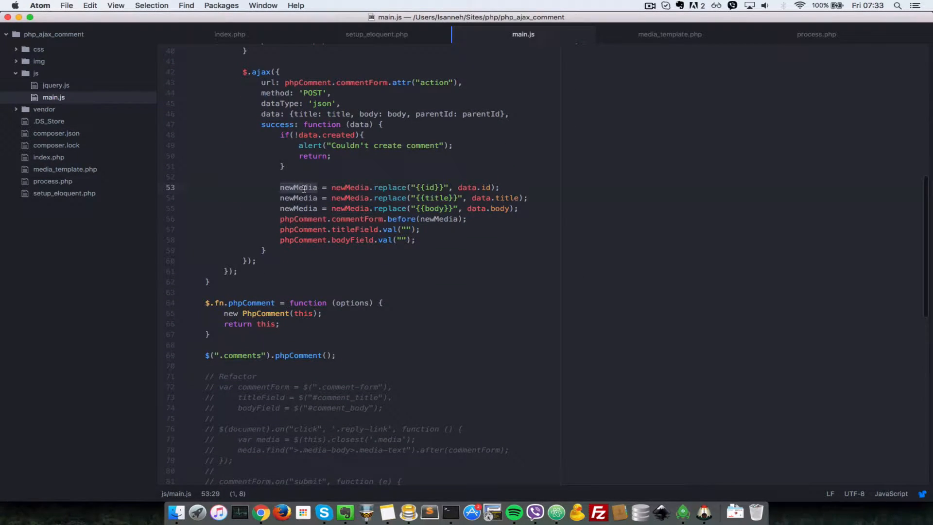
# - Submit the 'testing again' comment and reload; it appears as undefined
pyautogui.click(359, 219)
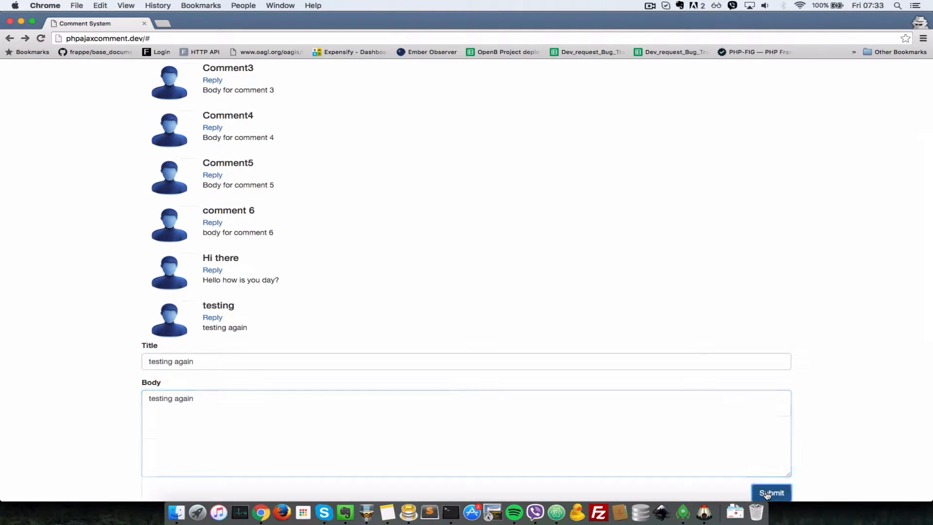
pyautogui.click(770, 493)
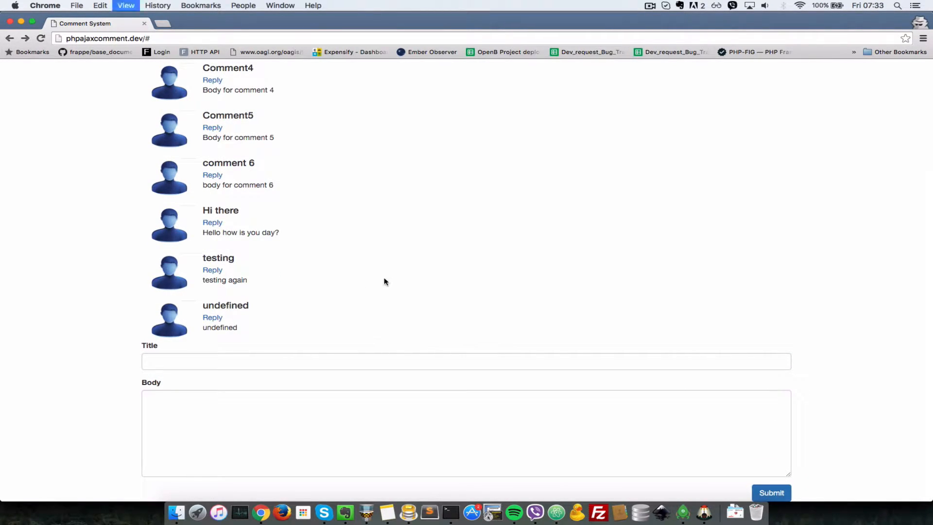
pyautogui.press('F12')
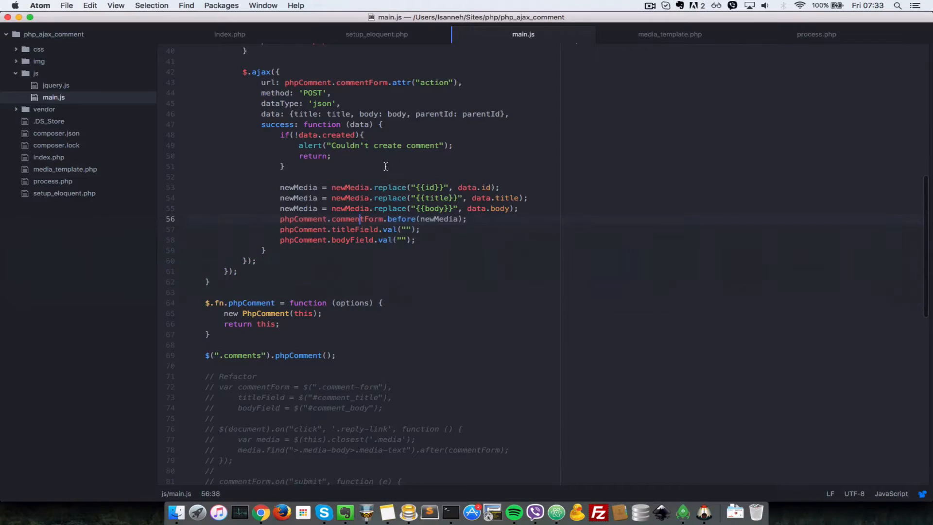
# - Compare the data.title replacement line in main.js against the data returned by process.php
pyautogui.click(471, 197)
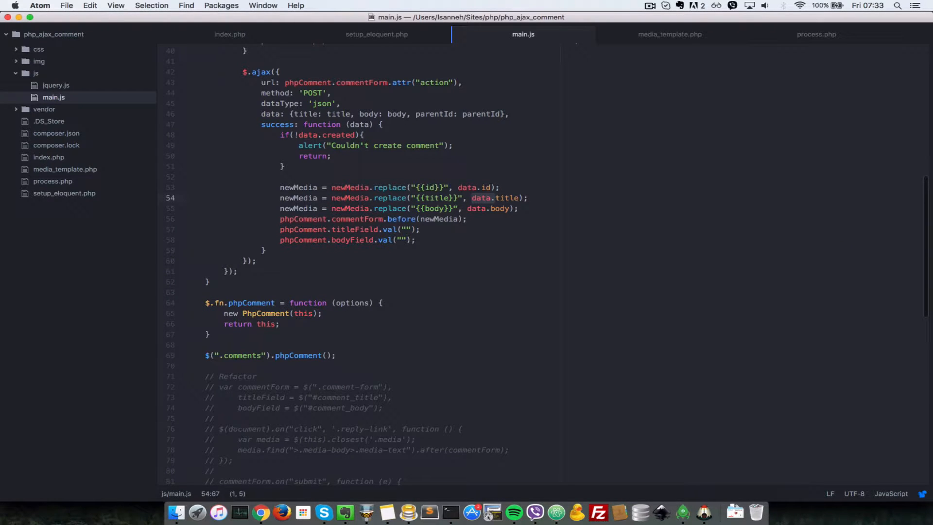
pyautogui.moveTo(664, 34)
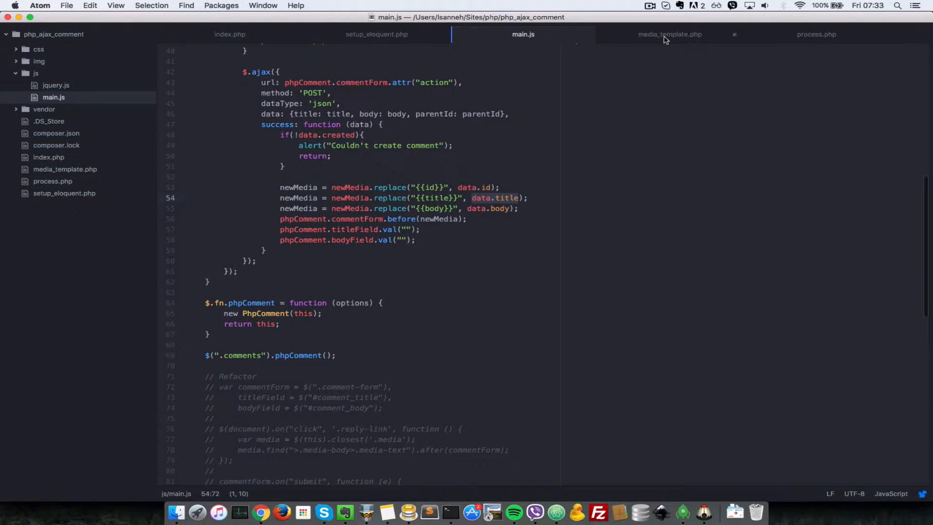
pyautogui.click(815, 34)
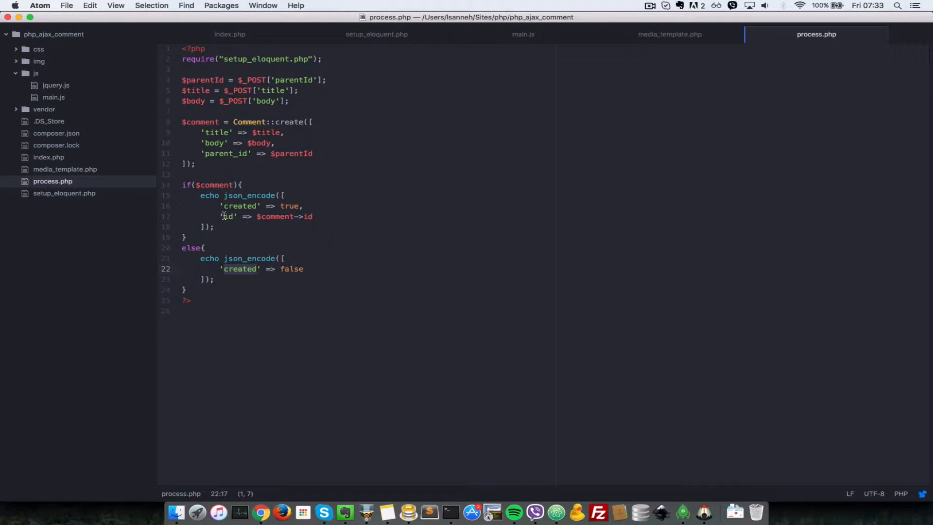
pyautogui.moveTo(542, 111)
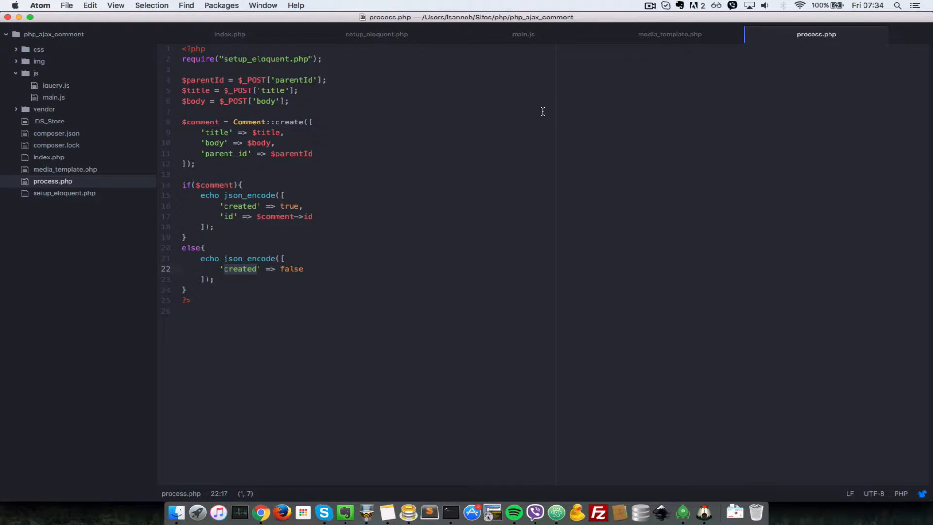
pyautogui.click(523, 34)
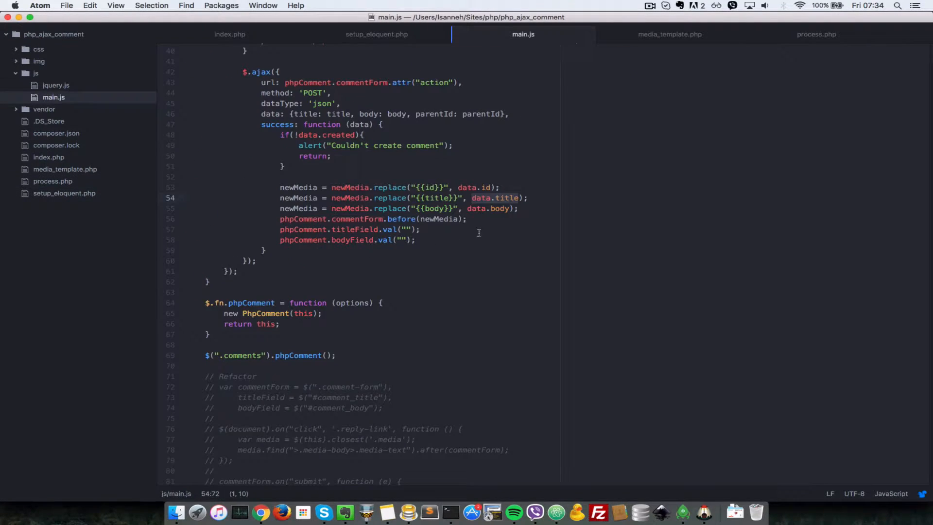
pyautogui.moveTo(494, 259)
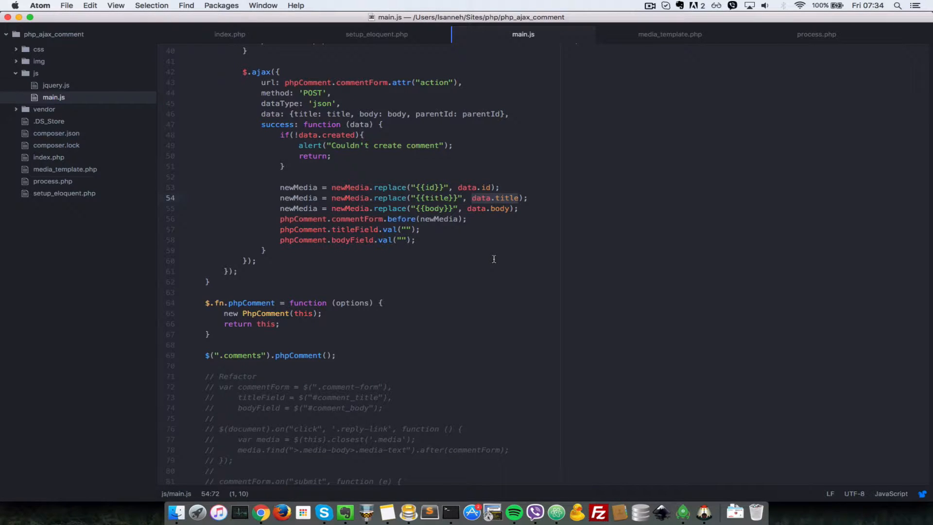
pyautogui.scroll(3)
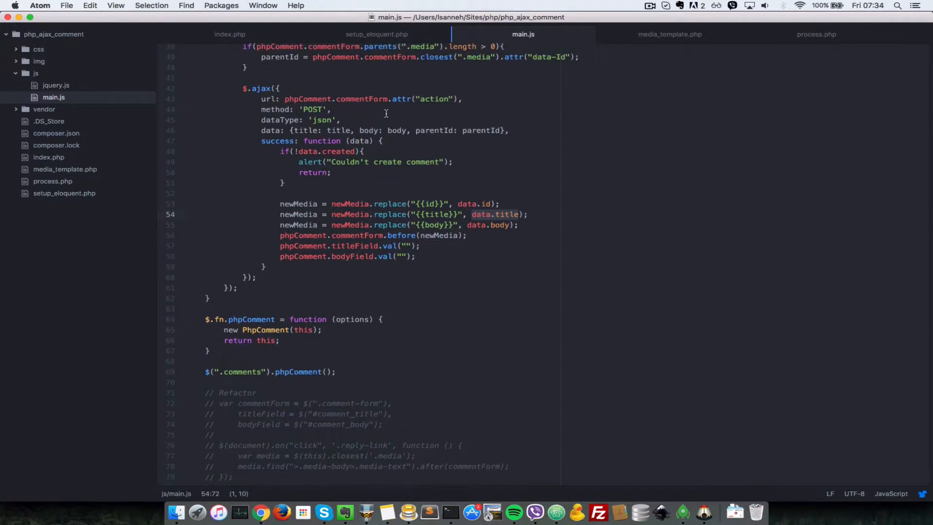
pyautogui.scroll(3)
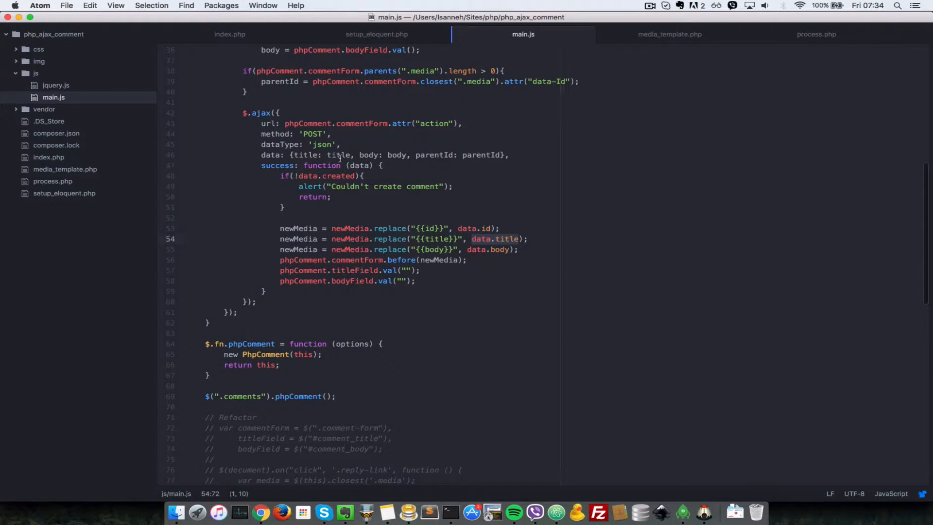
# - Feed the local title and body variables into the template placeholders, checking index.php's markup
pyautogui.click(474, 239)
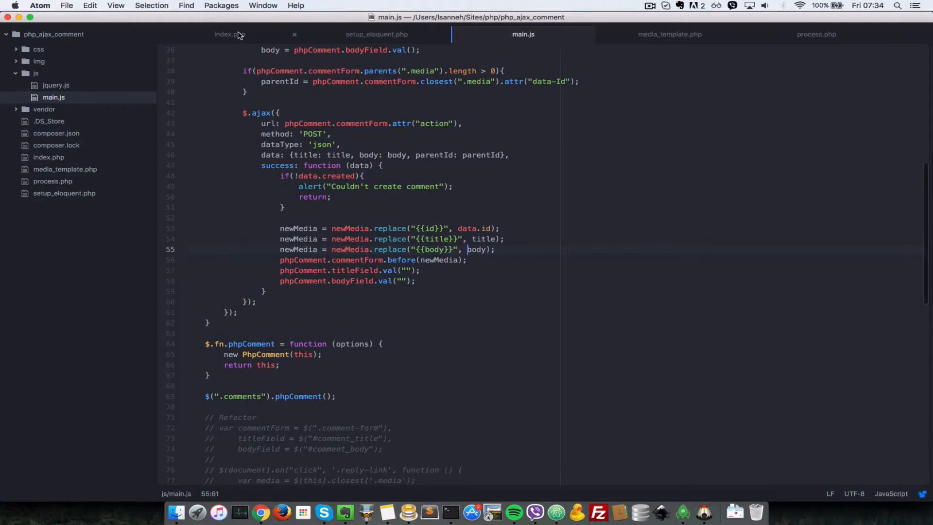
pyautogui.click(229, 34)
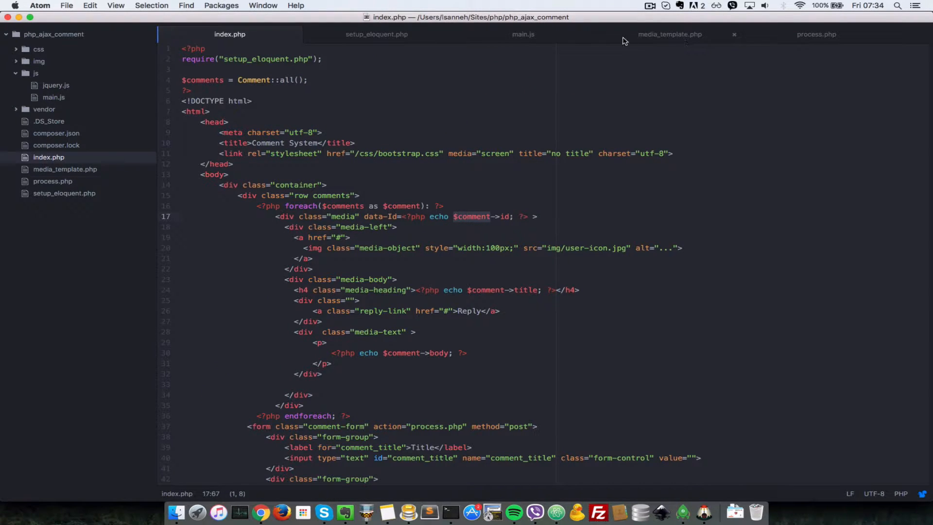
pyautogui.click(523, 34)
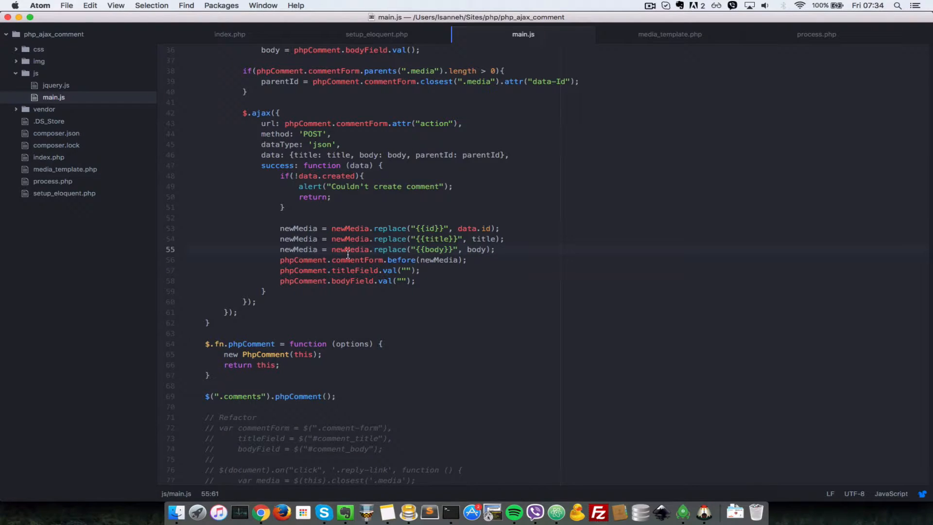
pyautogui.moveTo(468, 250)
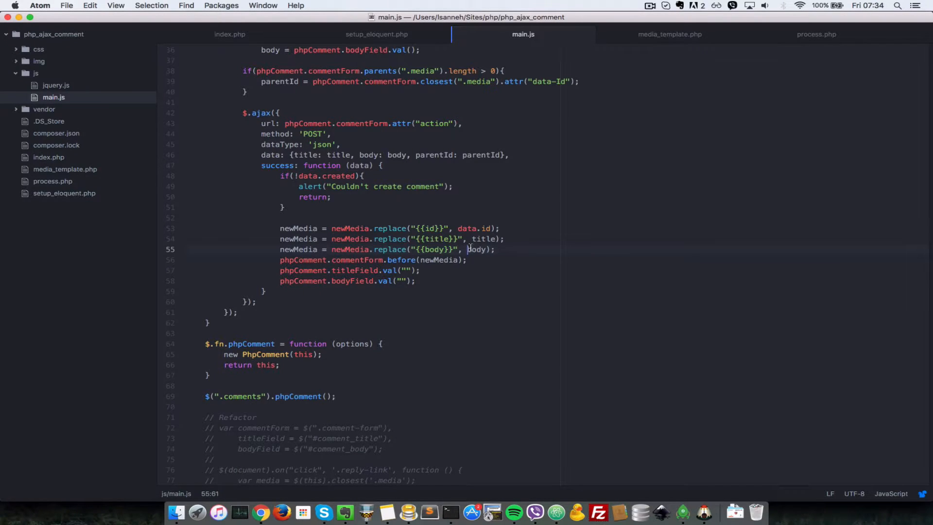
# - Post a 'hi again' test comment and highlight its body text showing the real title and body
pyautogui.click(260, 512)
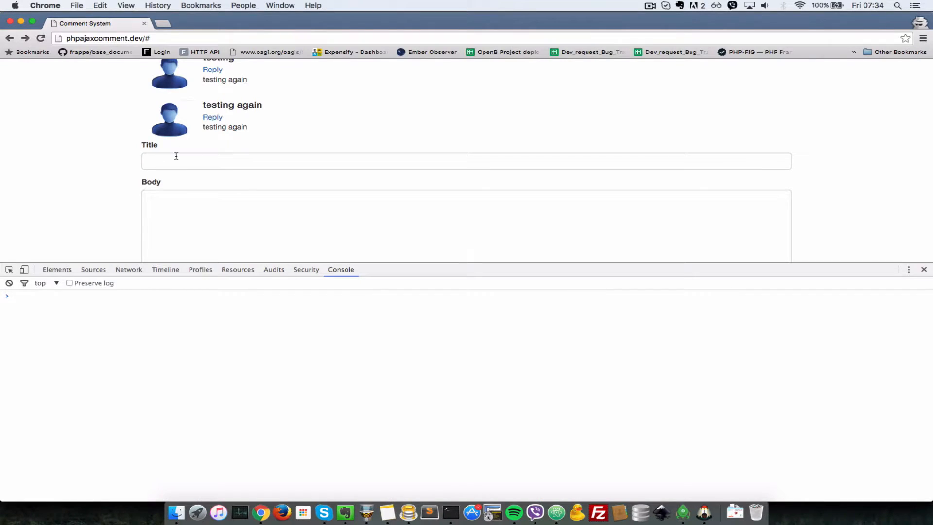
pyautogui.write('hi agai')
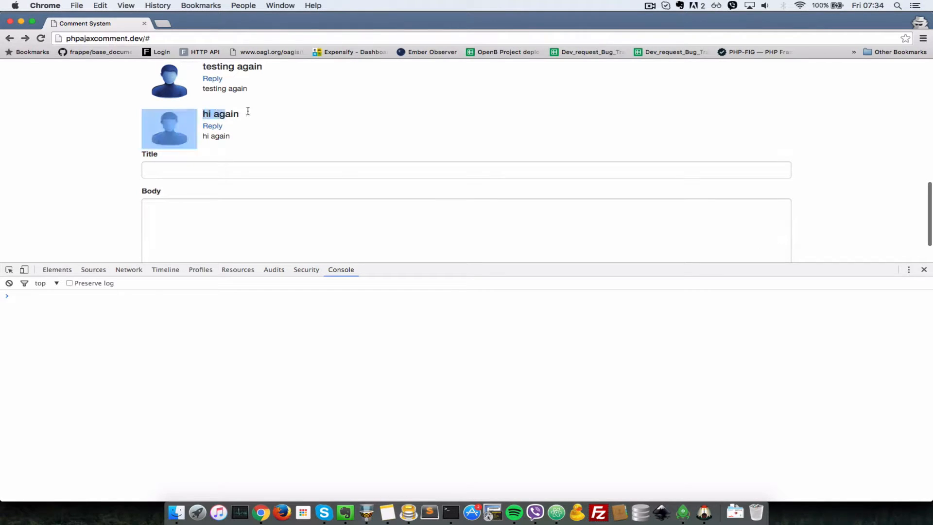
pyautogui.doubleClick(216, 136)
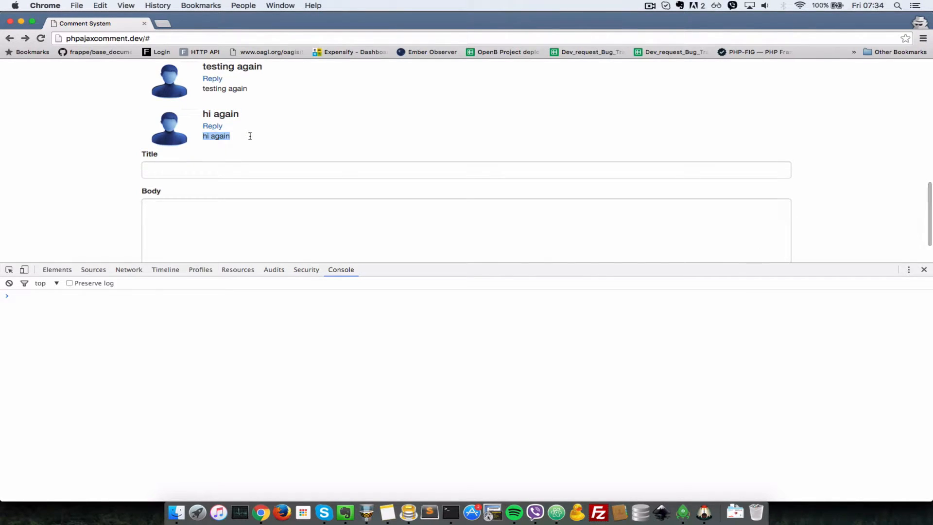
pyautogui.moveTo(384, 129)
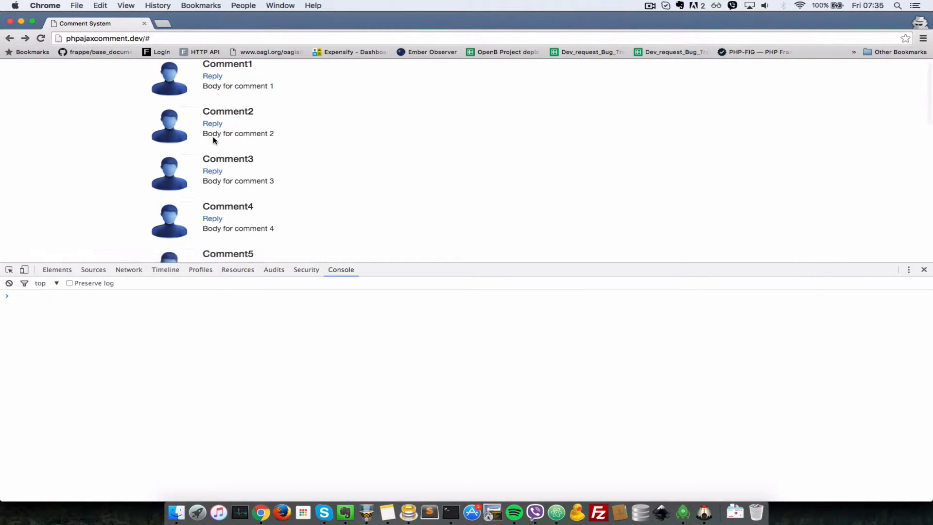
pyautogui.scroll(-3)
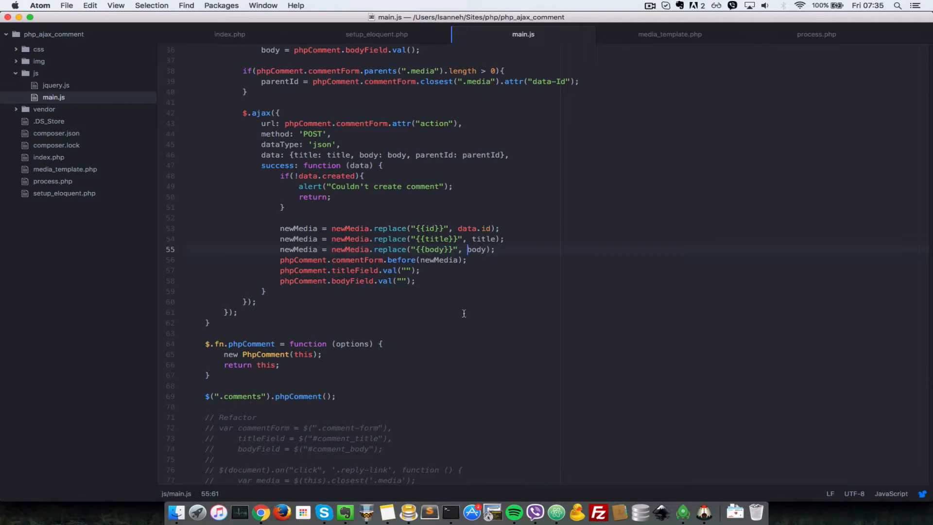
pyautogui.moveTo(325, 302)
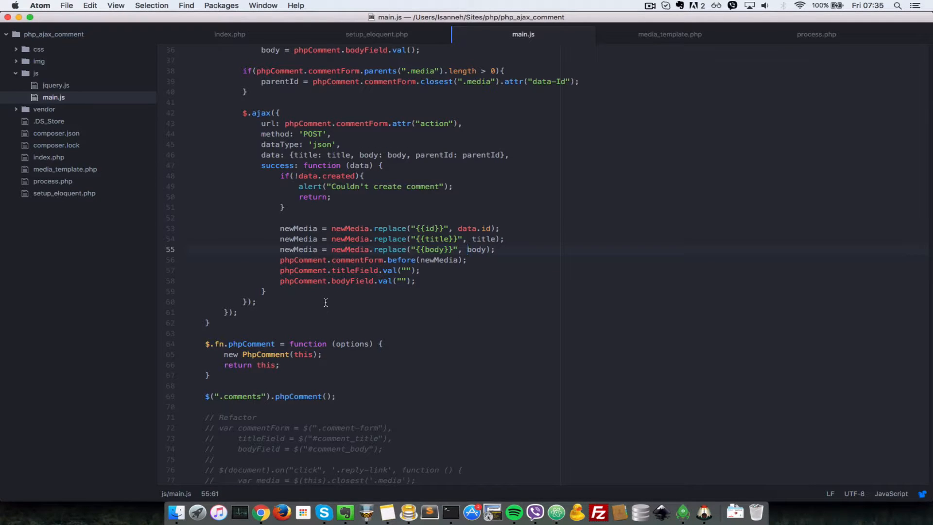
# - Below the submit handler, start $(document).on( for a new delegated event handler
pyautogui.scroll(-3)
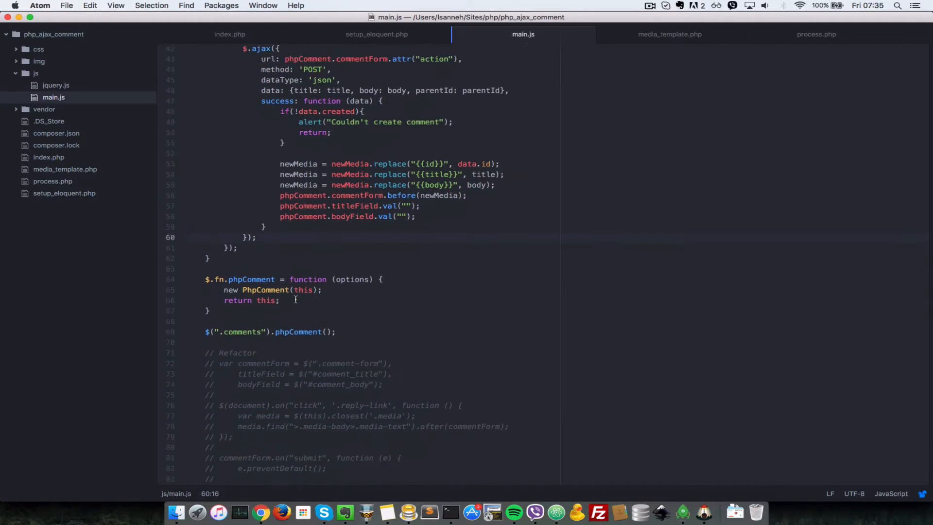
pyautogui.scroll(-3)
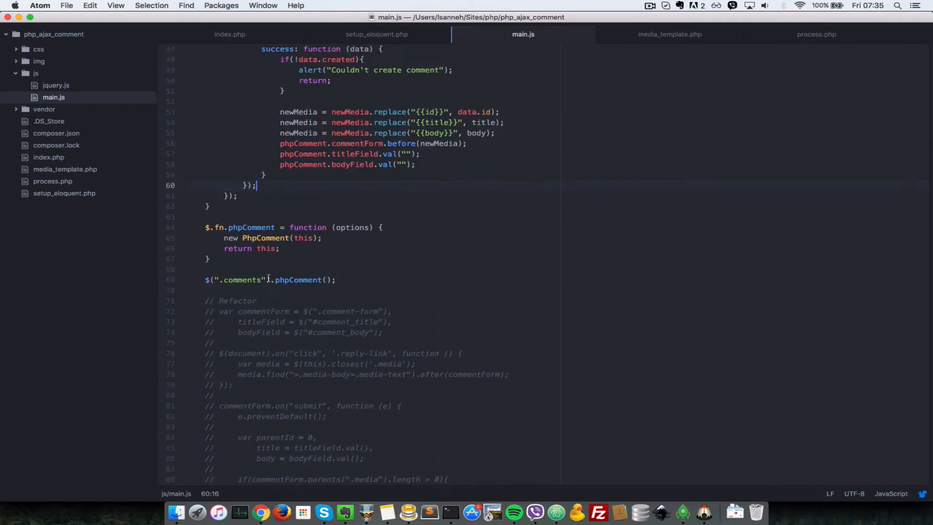
pyautogui.scroll(3)
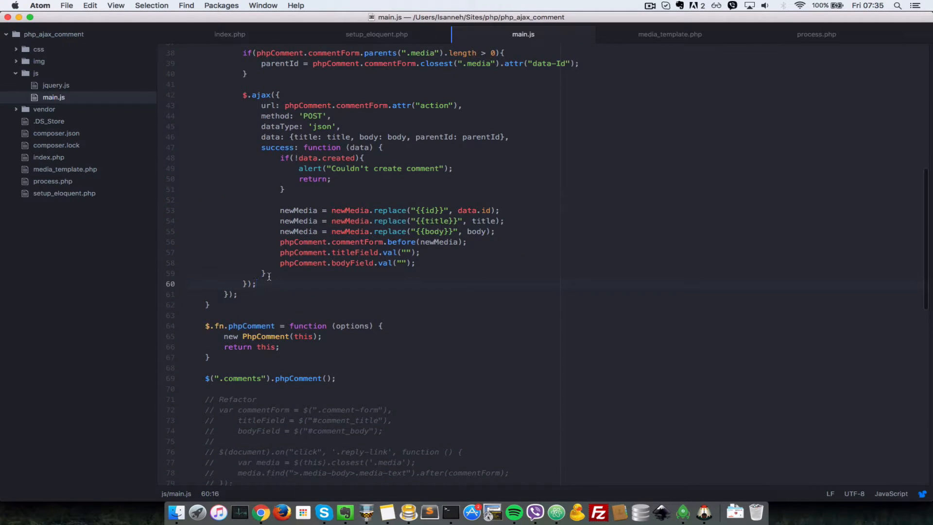
pyautogui.scroll(3)
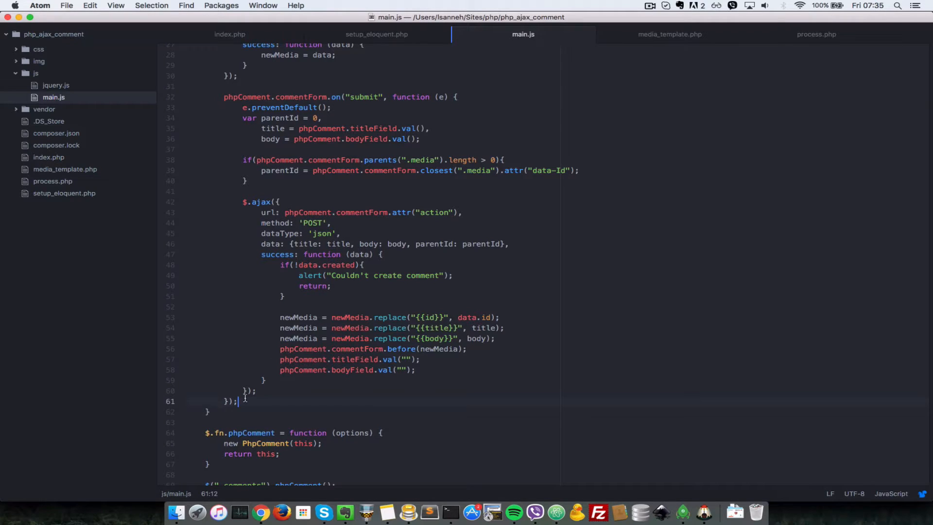
pyautogui.write('$()')
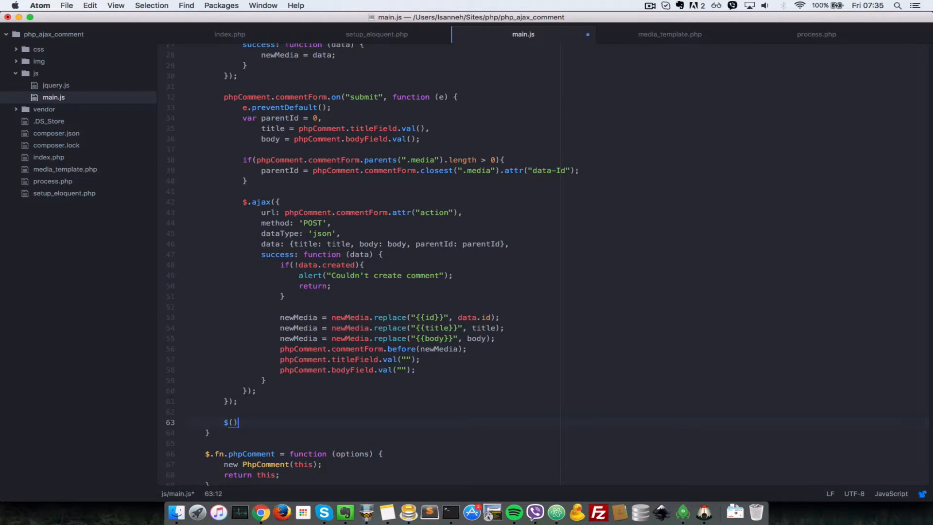
pyautogui.write('document')
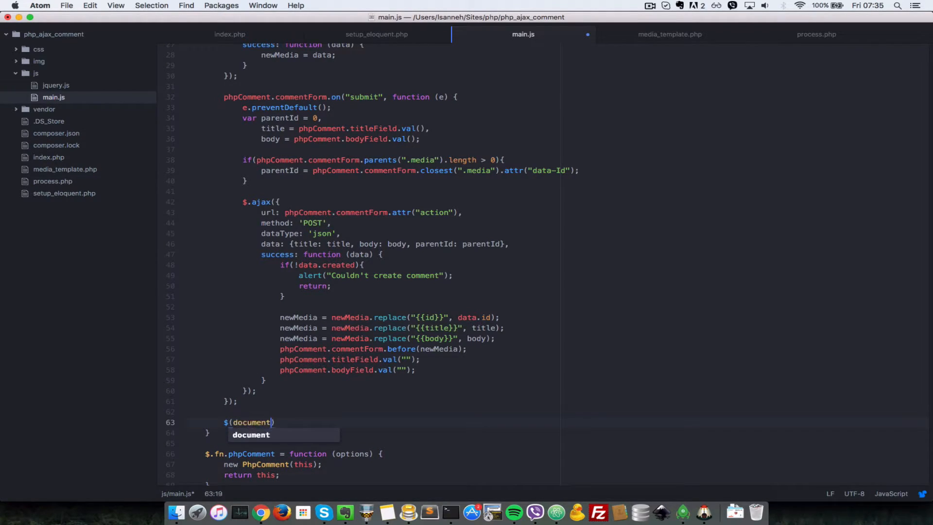
pyautogui.write('.o')
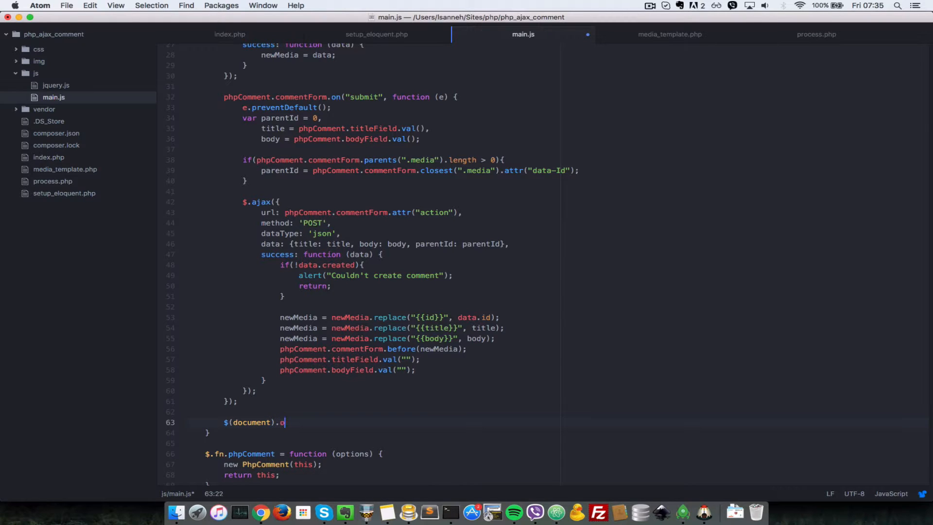
pyautogui.write('n()')
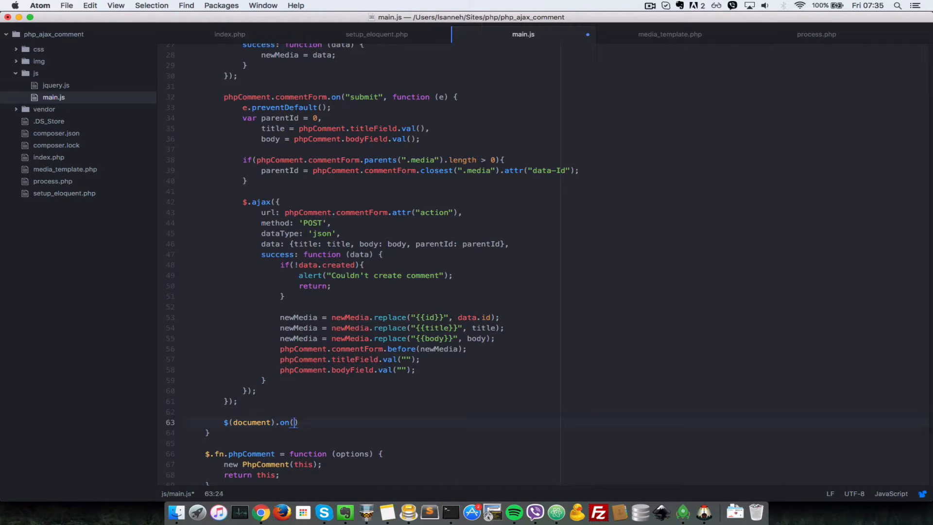
# - Bind it to "click" on ".reply-link" with an empty callback function
pyautogui.write('"click"')
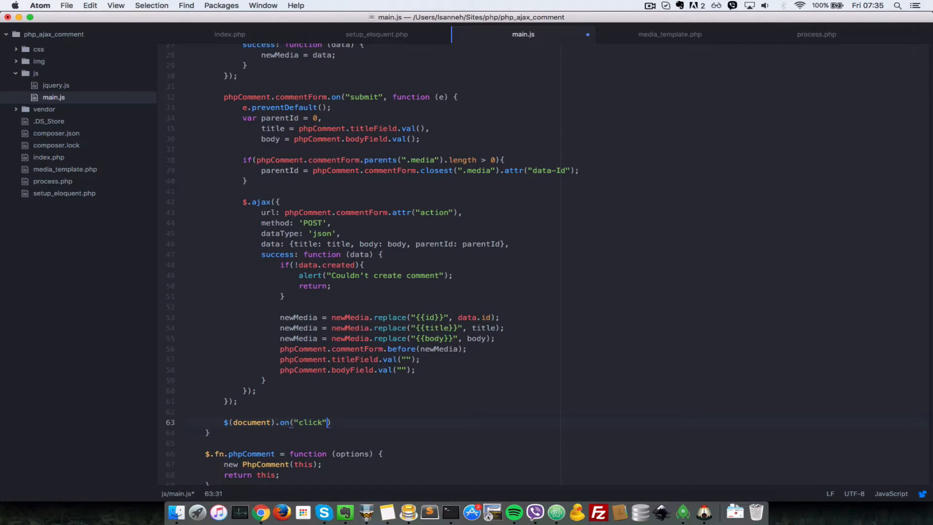
pyautogui.write(', .')
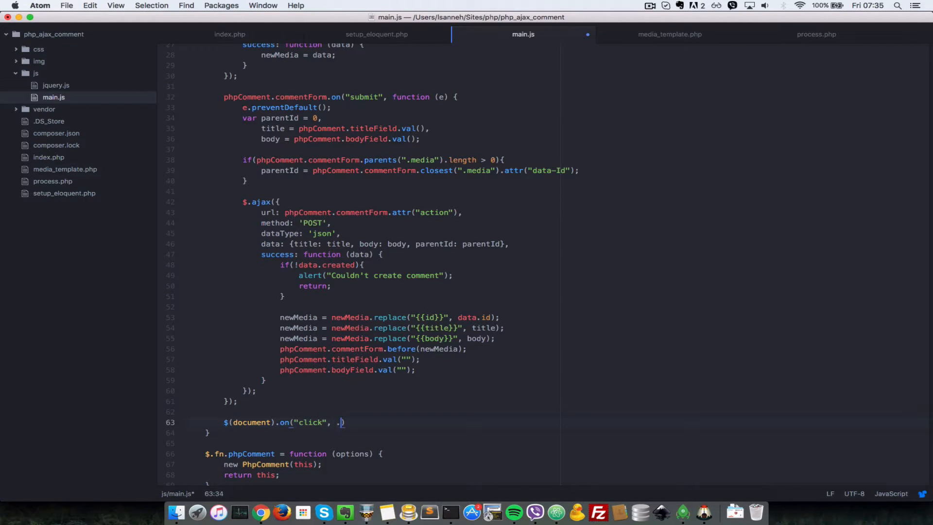
pyautogui.write('reply-link')
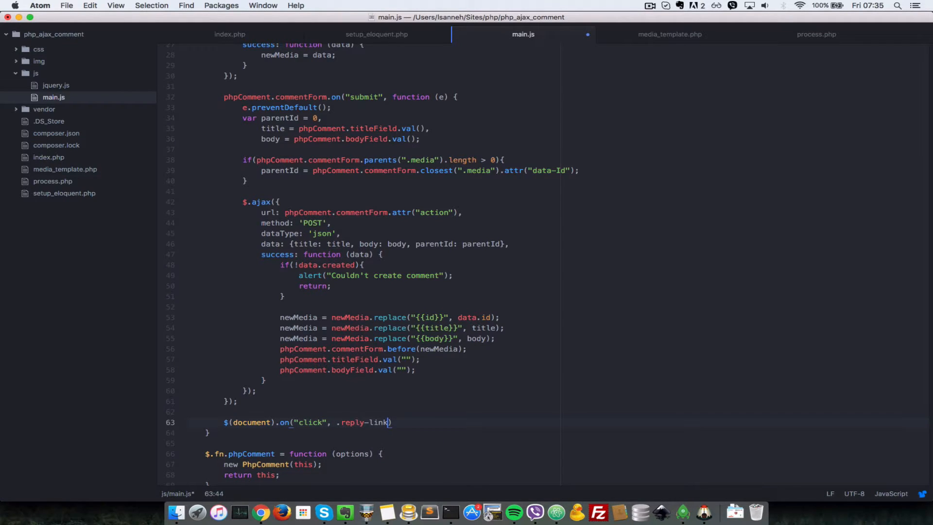
pyautogui.write('""')
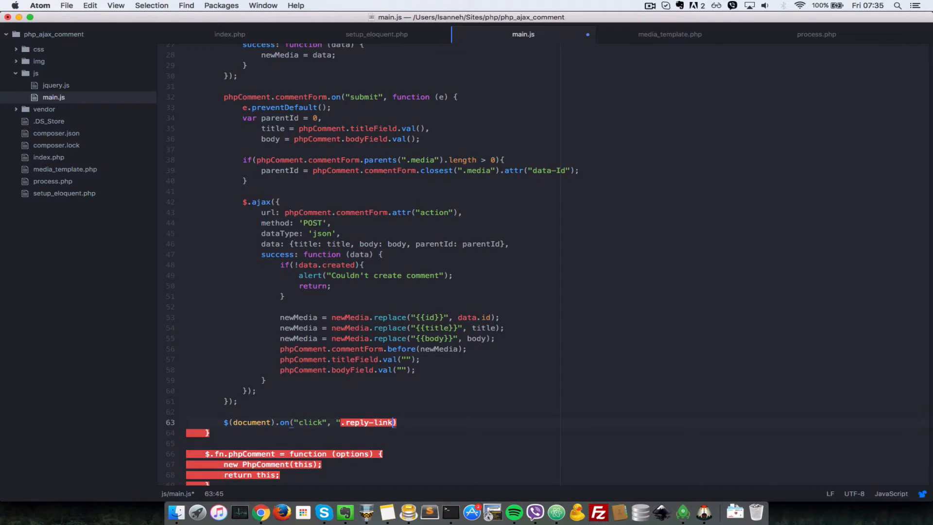
pyautogui.write(', function (')
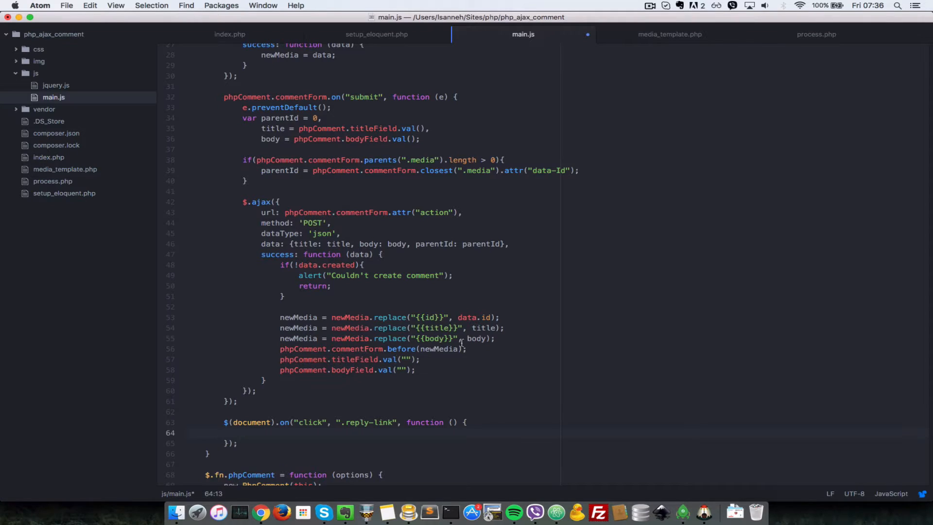
# - Take the event argument e and call e.preventDefault() in the reply-link handler
pyautogui.write('e')
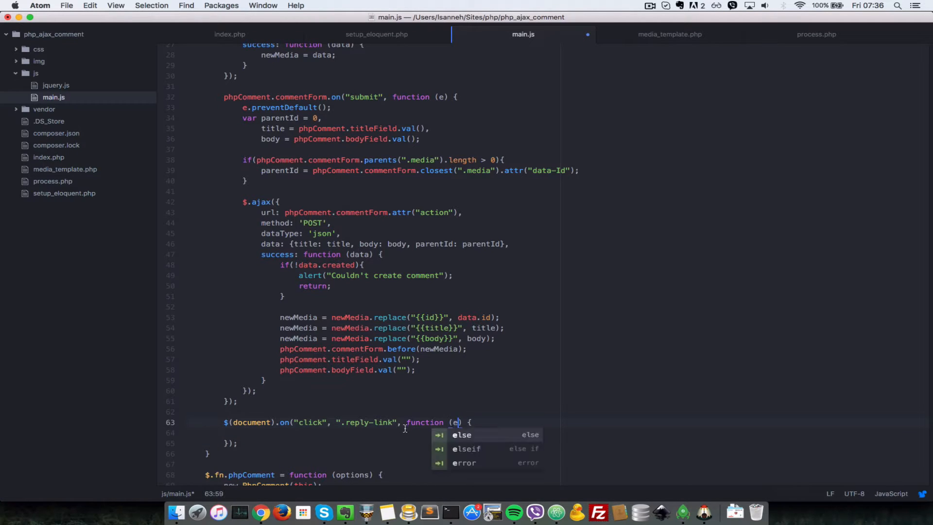
pyautogui.write('e.')
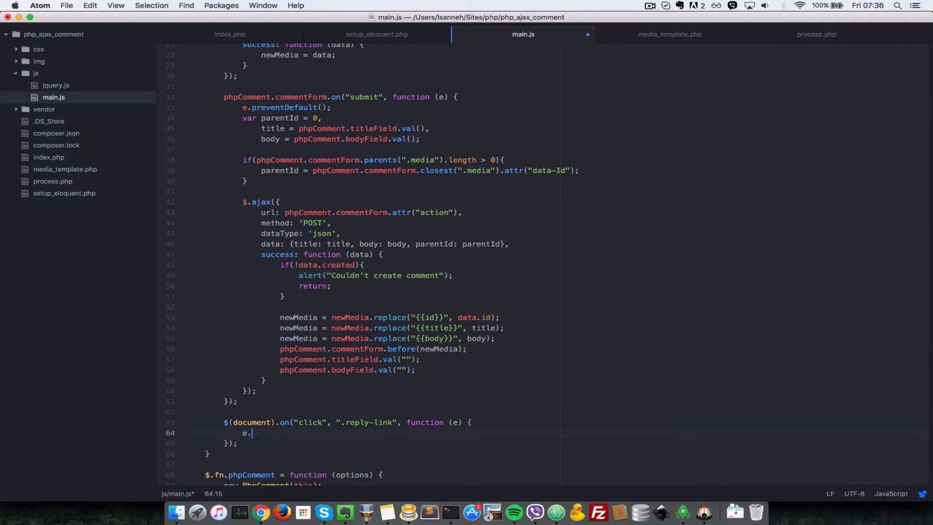
pyautogui.write('preventDefault();')
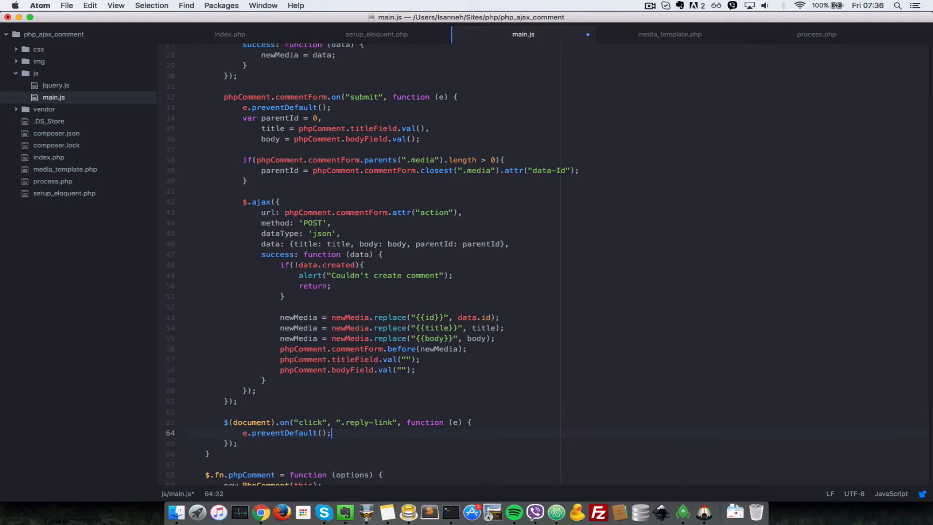
# - Declare var media = $(this).closest(); with the caret back inside the empty parentheses
pyautogui.write('var')
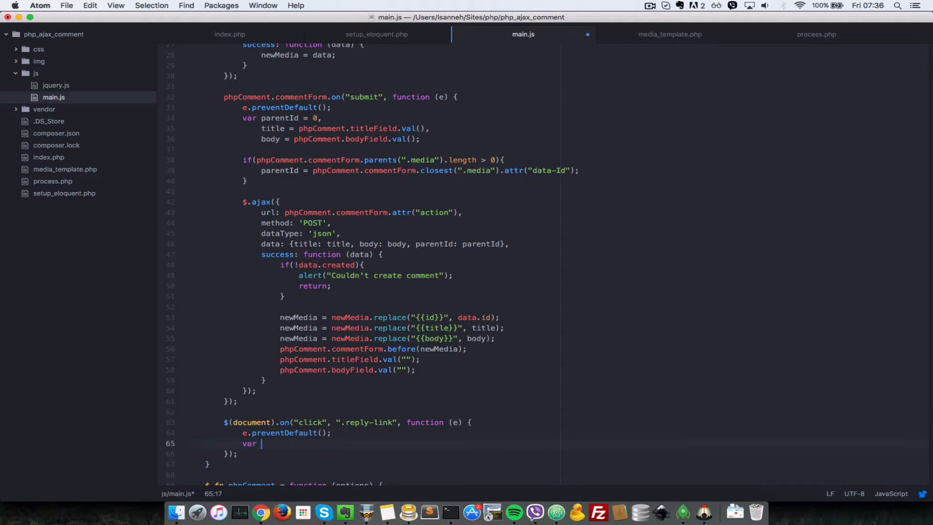
pyautogui.write('media =')
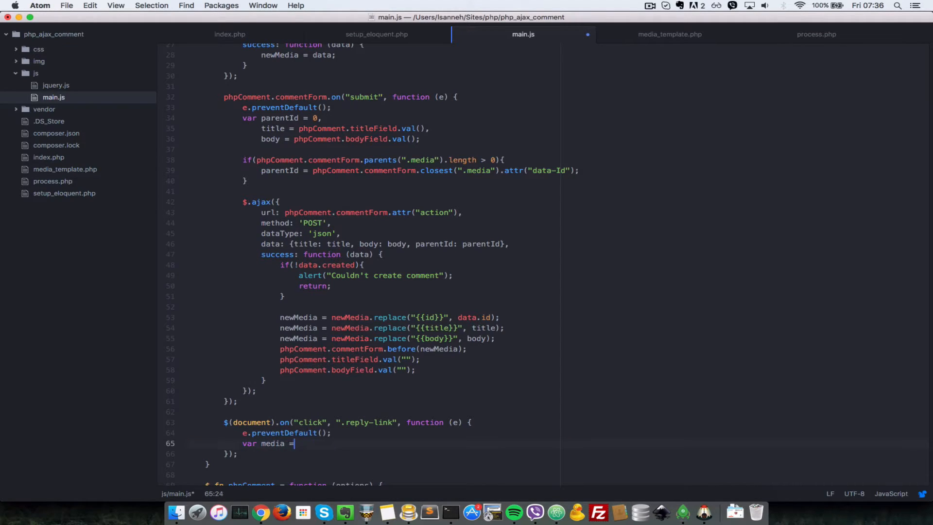
pyautogui.write('$()')
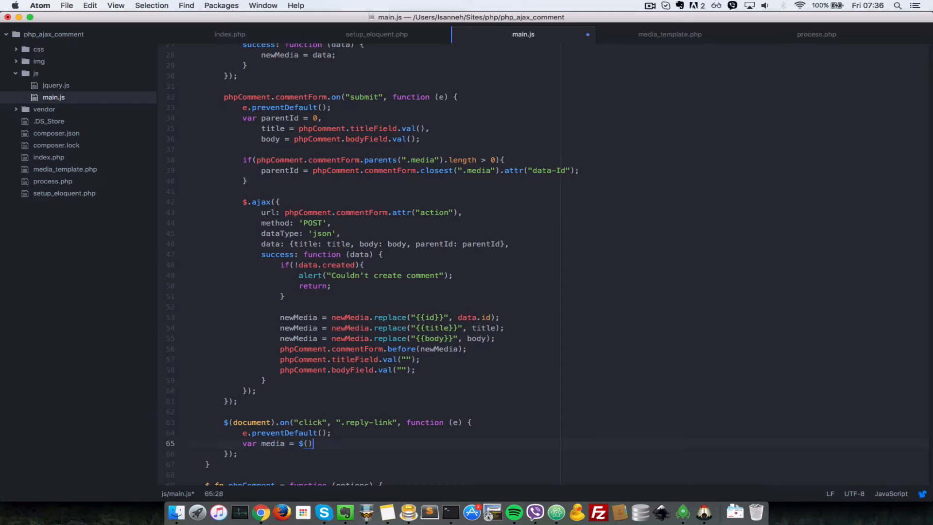
pyautogui.write('this).')
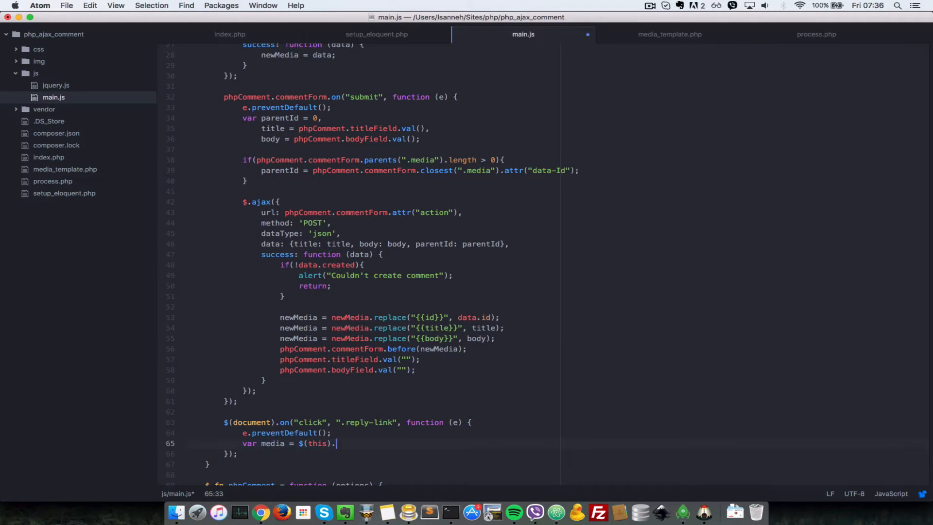
pyautogui.write('closest();')
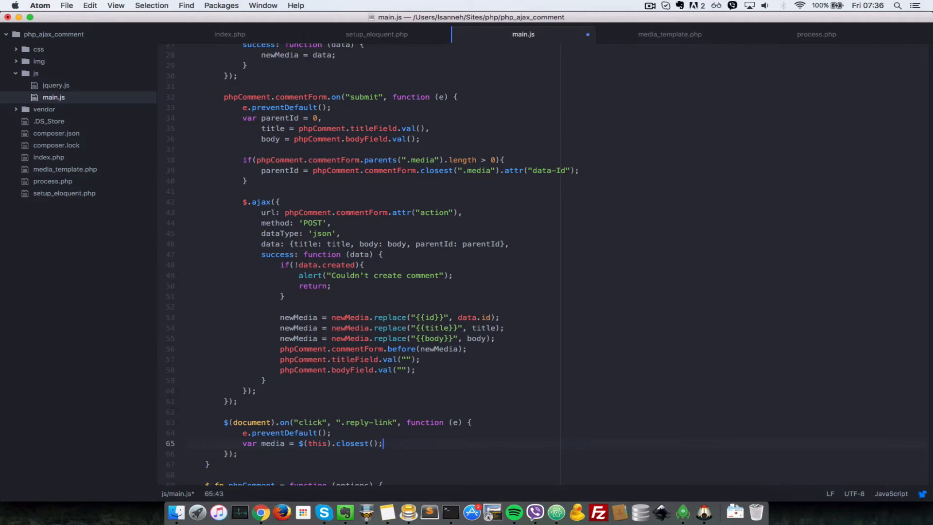
pyautogui.press('Left')
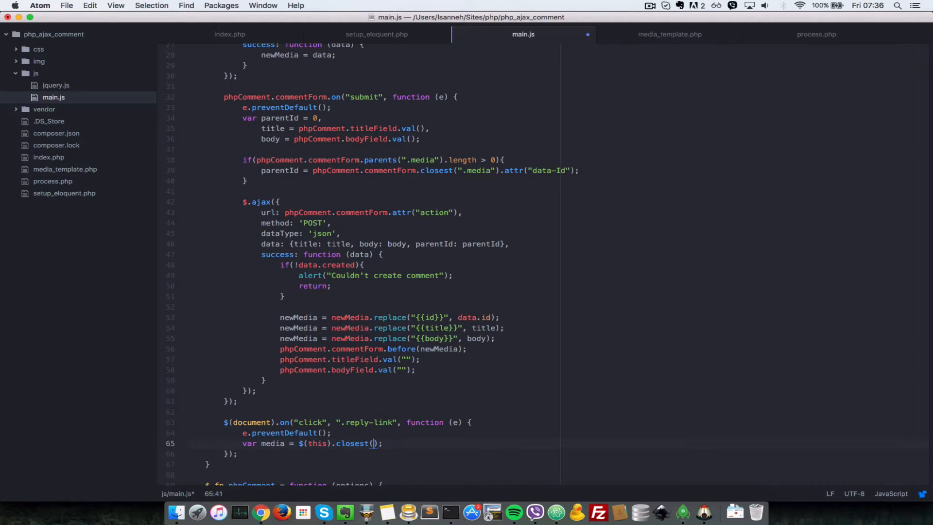
# - Complete closest(".media") and add media.find(">.media-body>.media-text")
pyautogui.write('".media"')
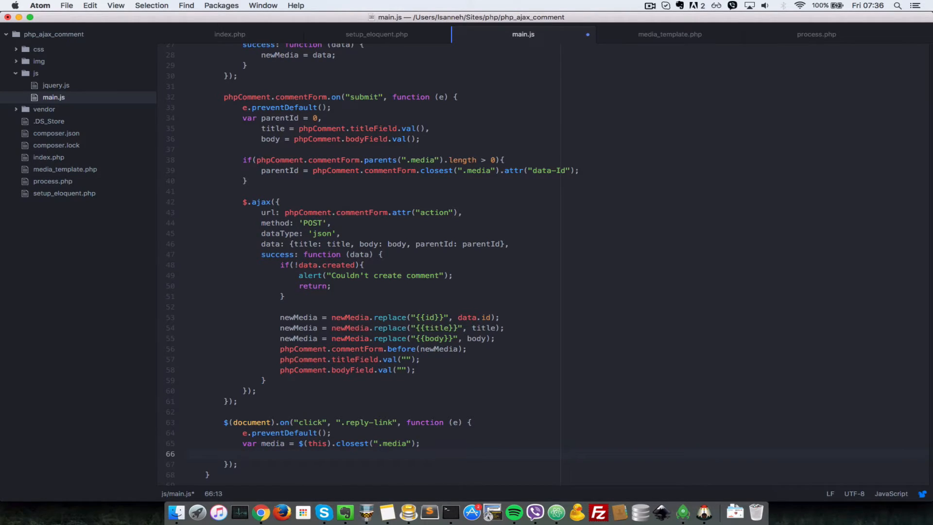
pyautogui.write('media.')
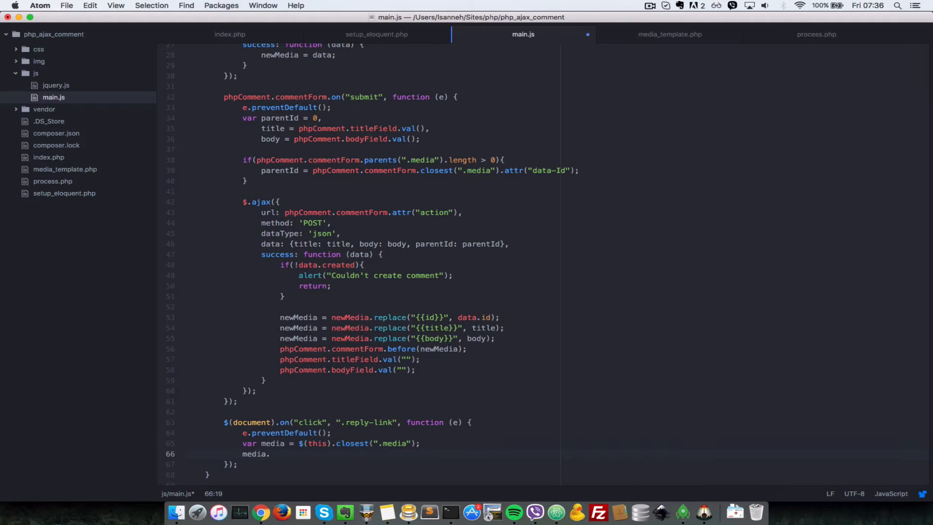
pyautogui.write('find(')
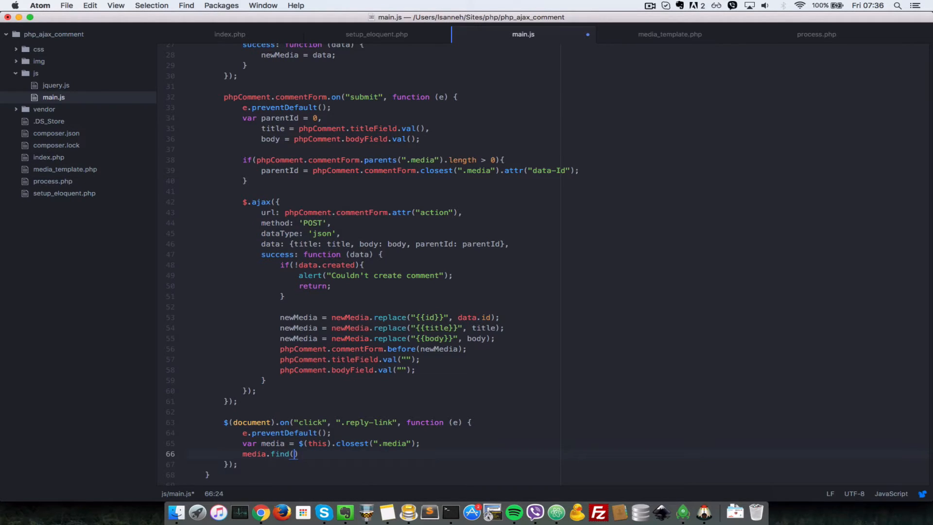
pyautogui.write('>"')
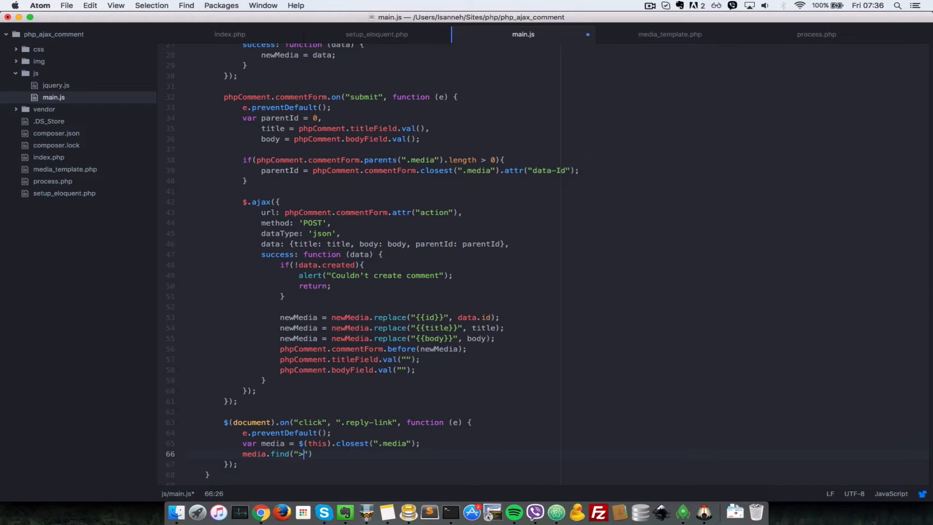
pyautogui.write('.')
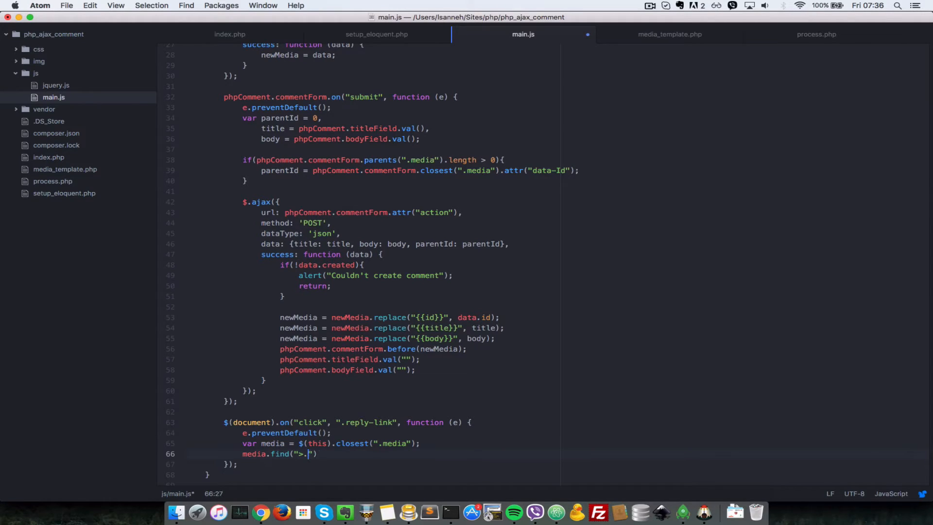
pyautogui.write('media-body')
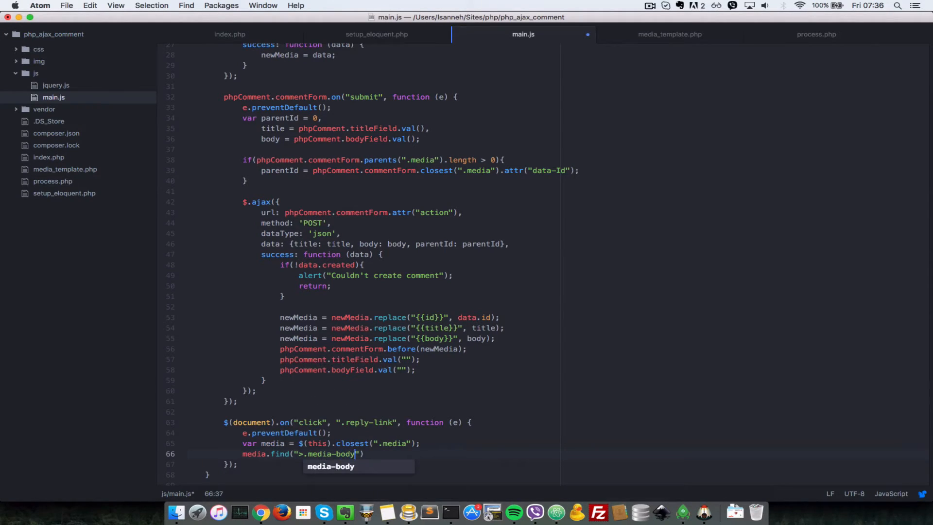
pyautogui.write('>')
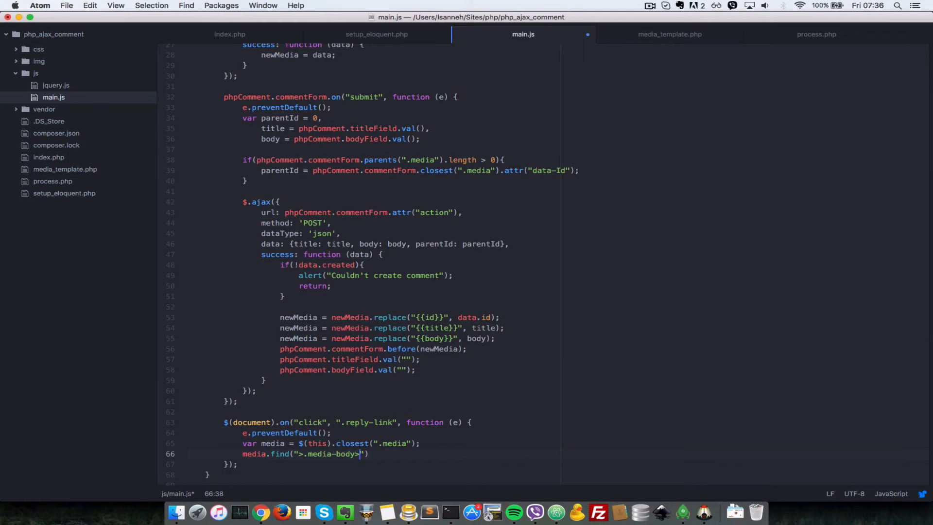
pyautogui.write('m')
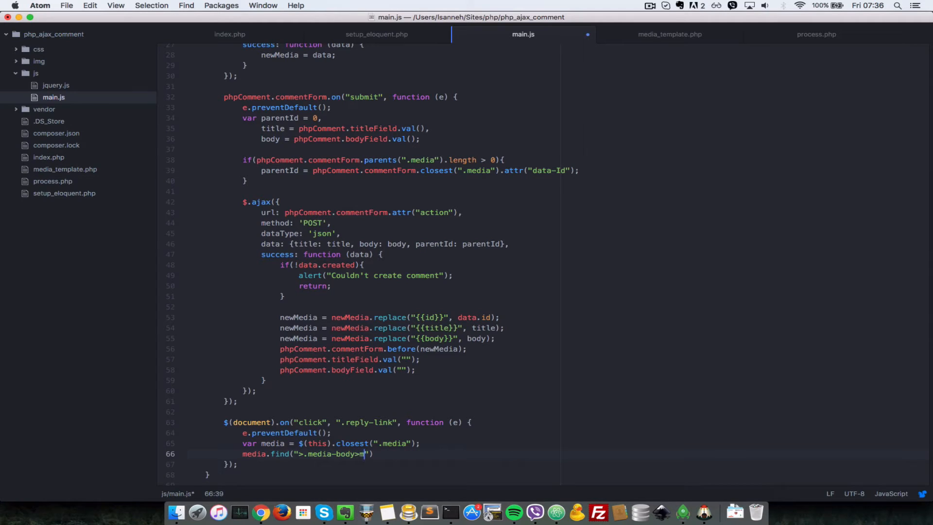
pyautogui.write('edia-text')
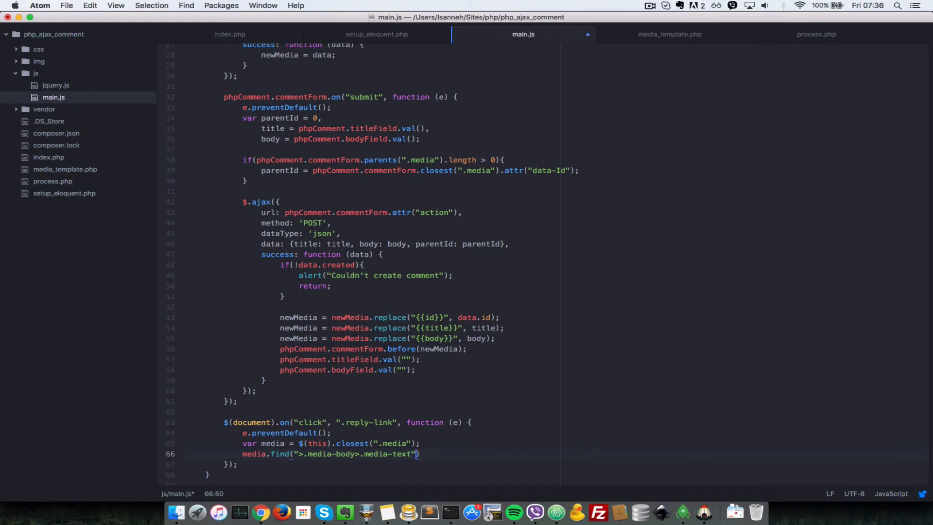
# - Chain .after(phpComment.commentForm); so the form lands after the comment text, and save
pyautogui.write('.after')
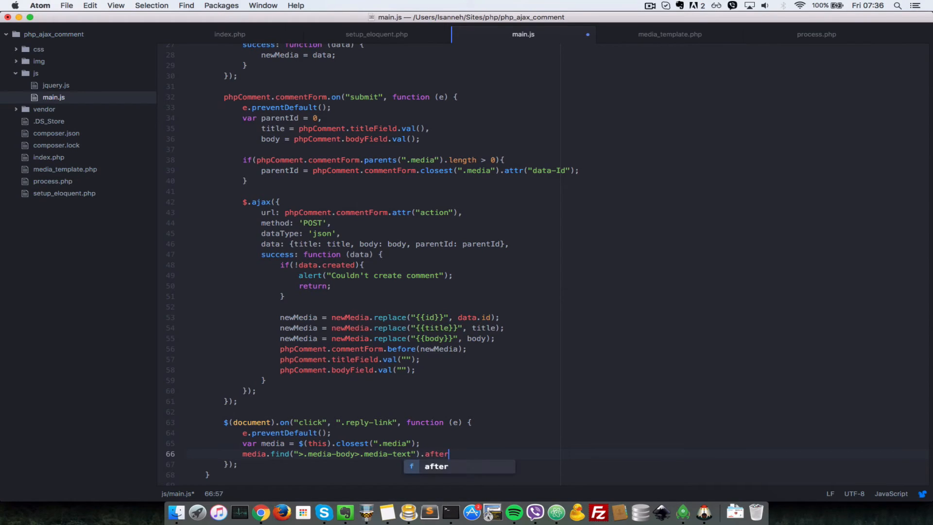
pyautogui.write('();')
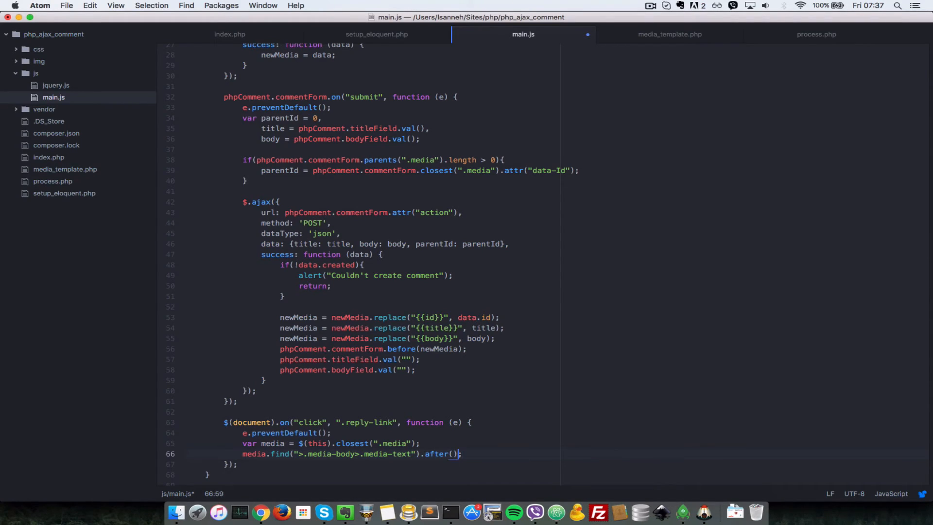
pyautogui.write('p')
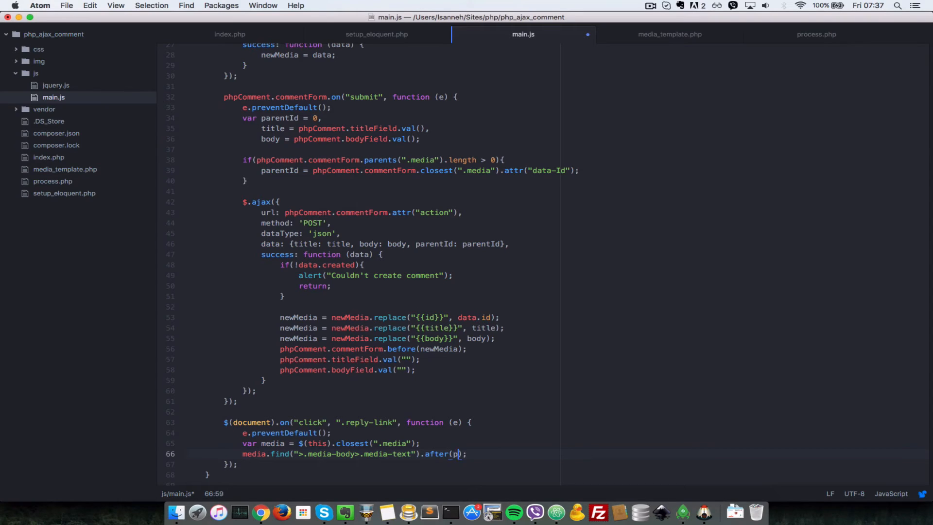
pyautogui.write('hpComment')
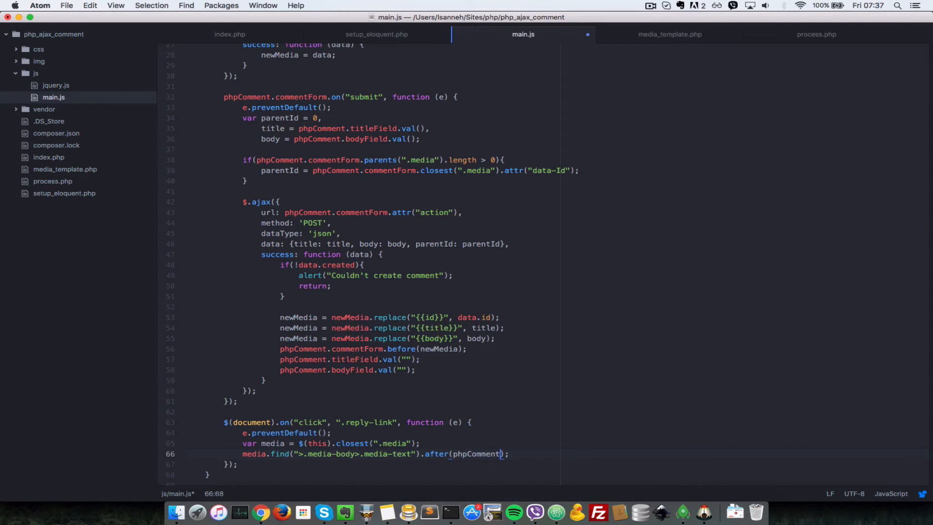
pyautogui.write('.')
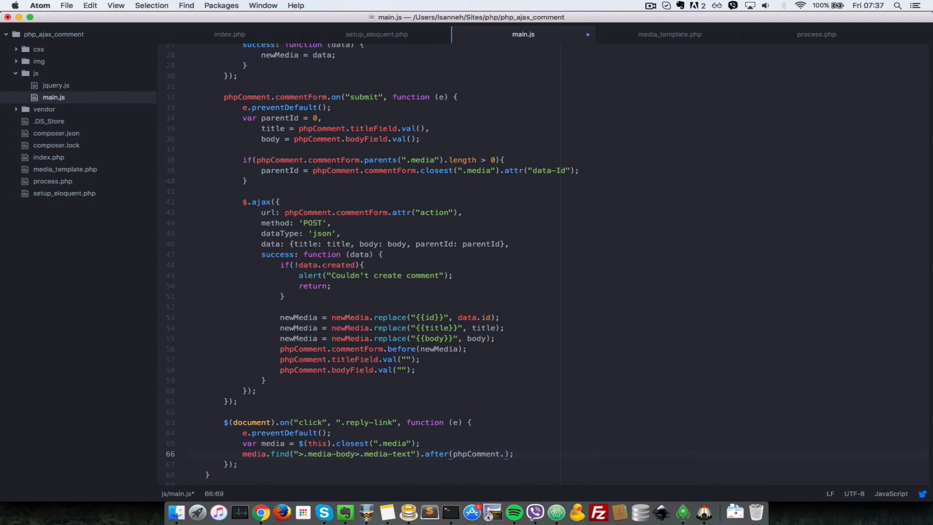
pyautogui.write('commentForm')
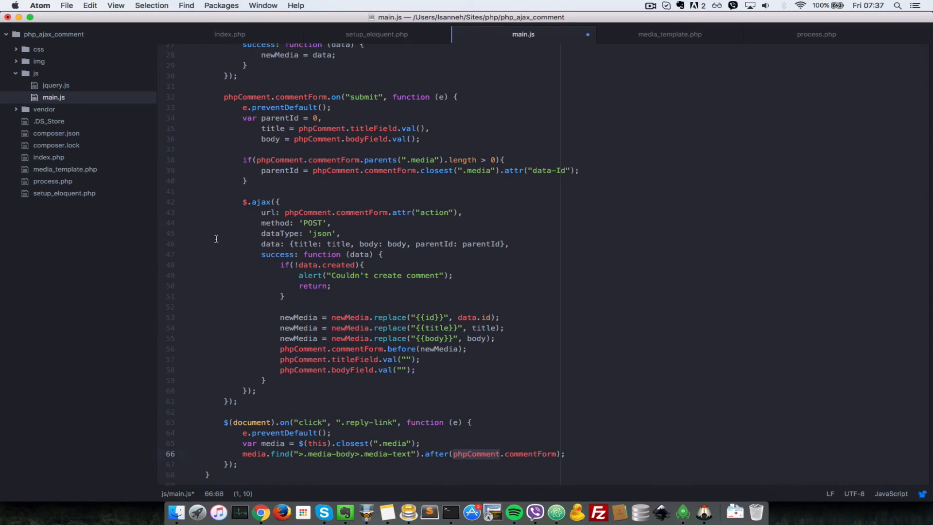
pyautogui.scroll(3)
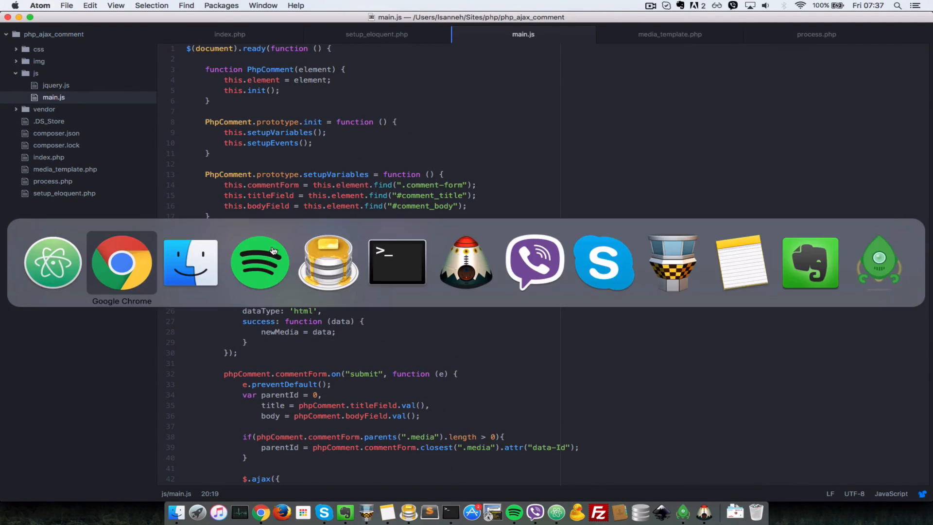
# - Reply to comment 6 and then to 'hi again', confirming the form moves beneath each comment
pyautogui.click(121, 262)
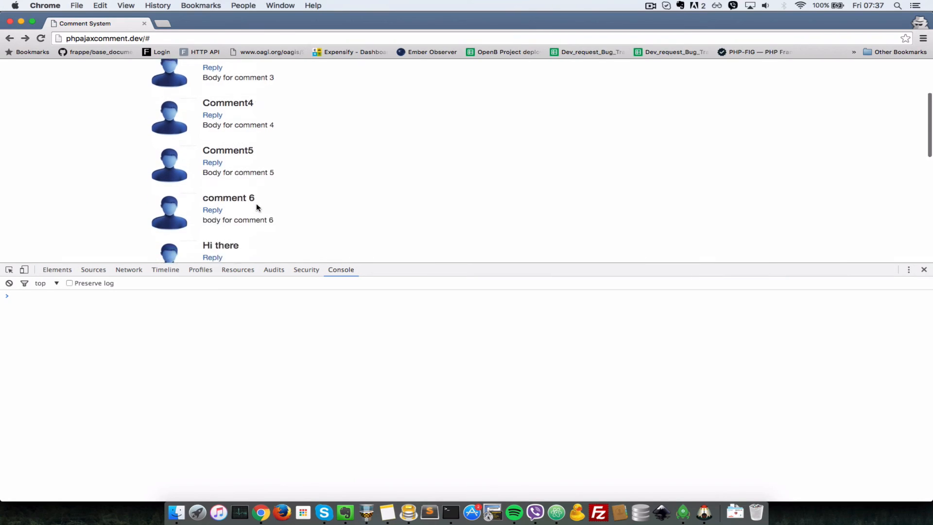
pyautogui.click(213, 210)
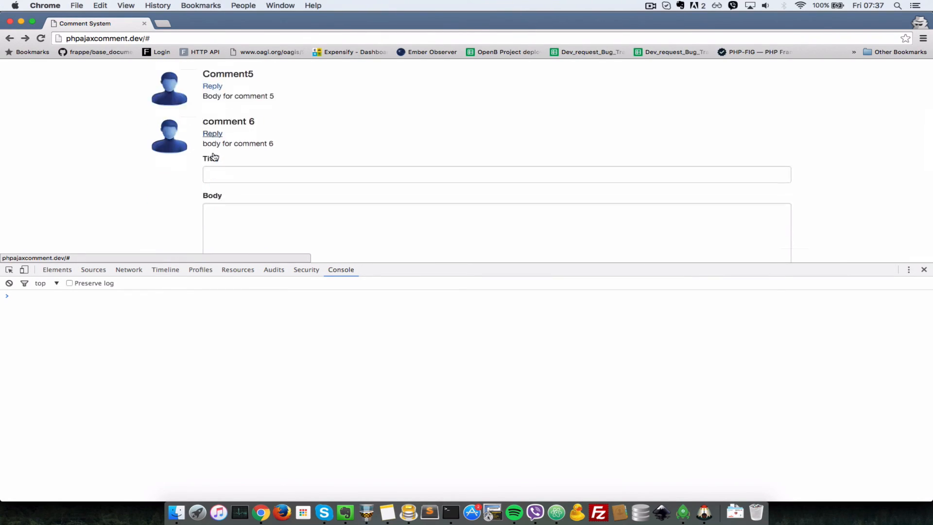
pyautogui.scroll(3)
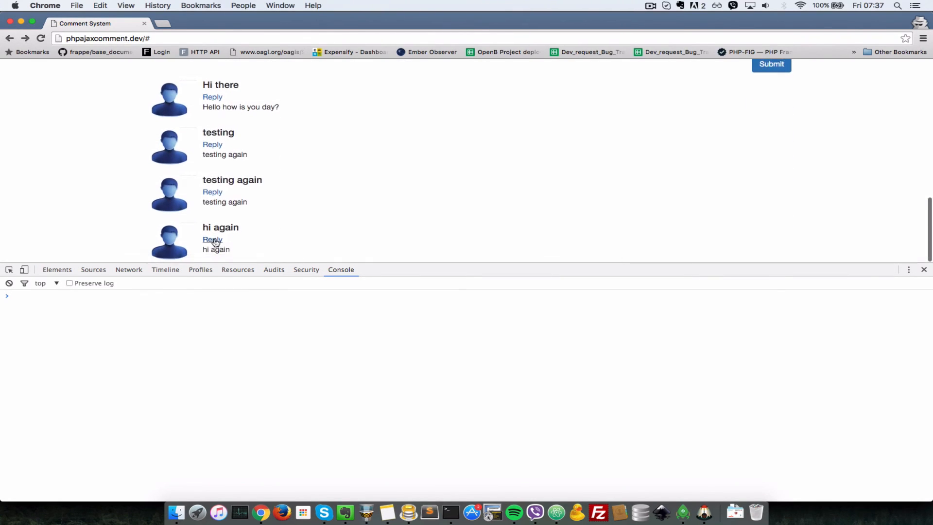
pyautogui.click(213, 239)
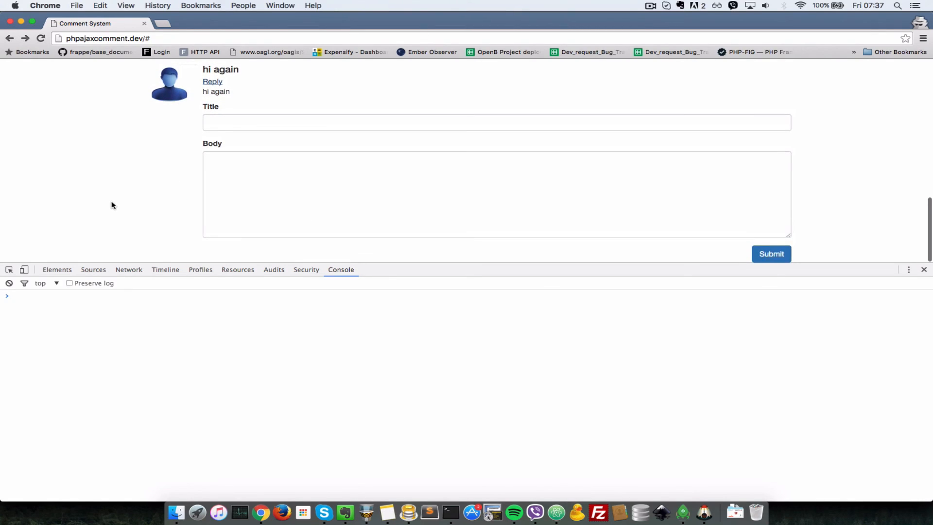